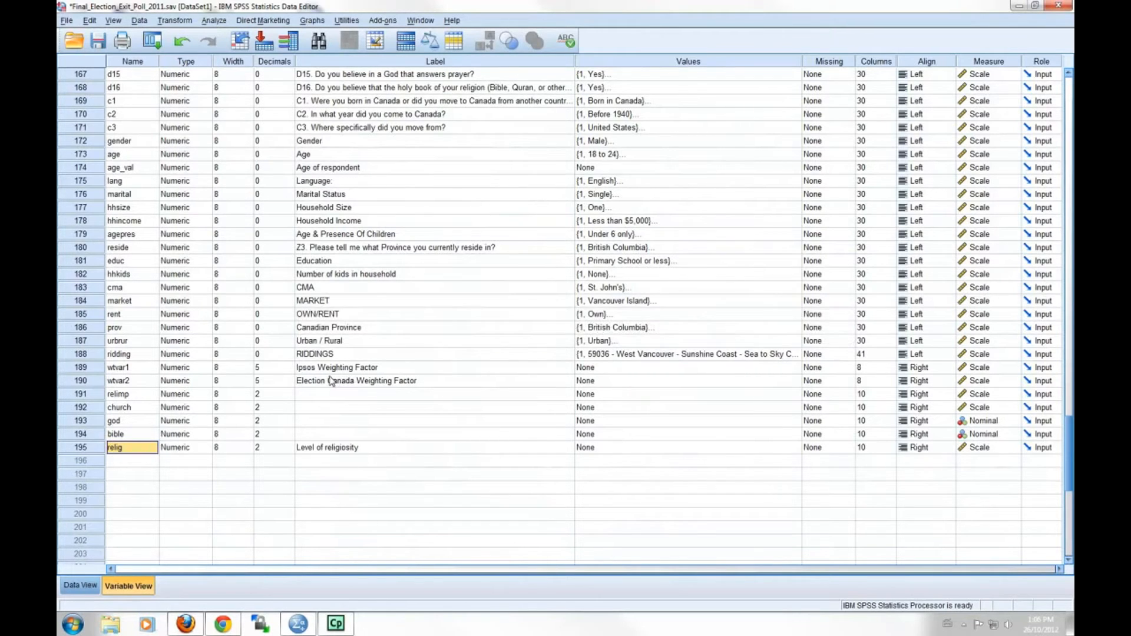
mouse_move(289, 382)
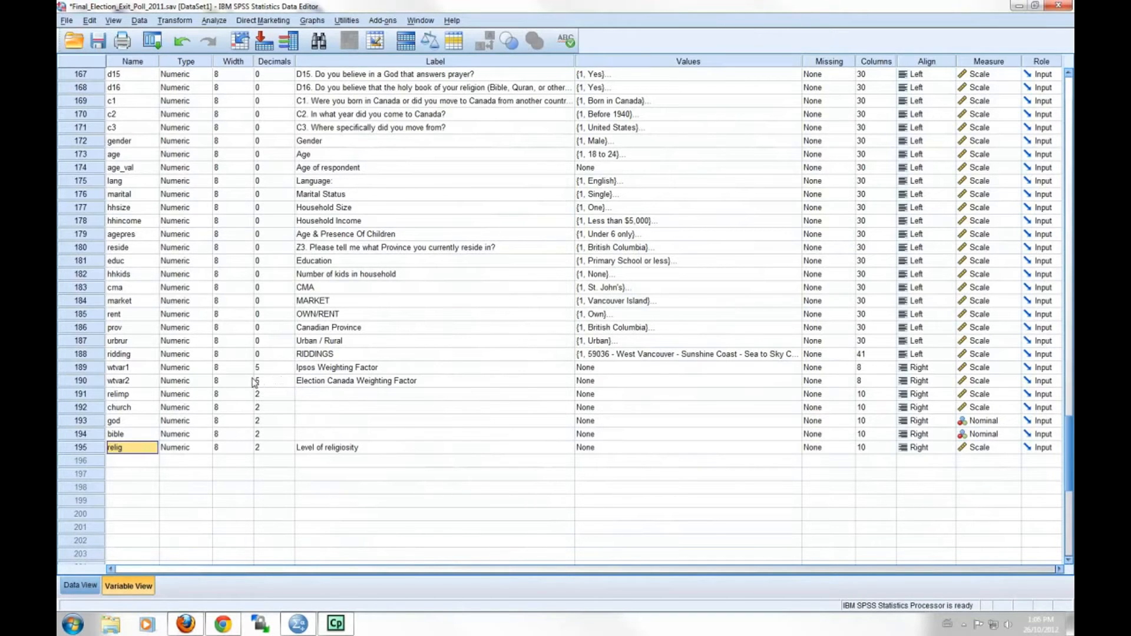
mouse_move(221, 384)
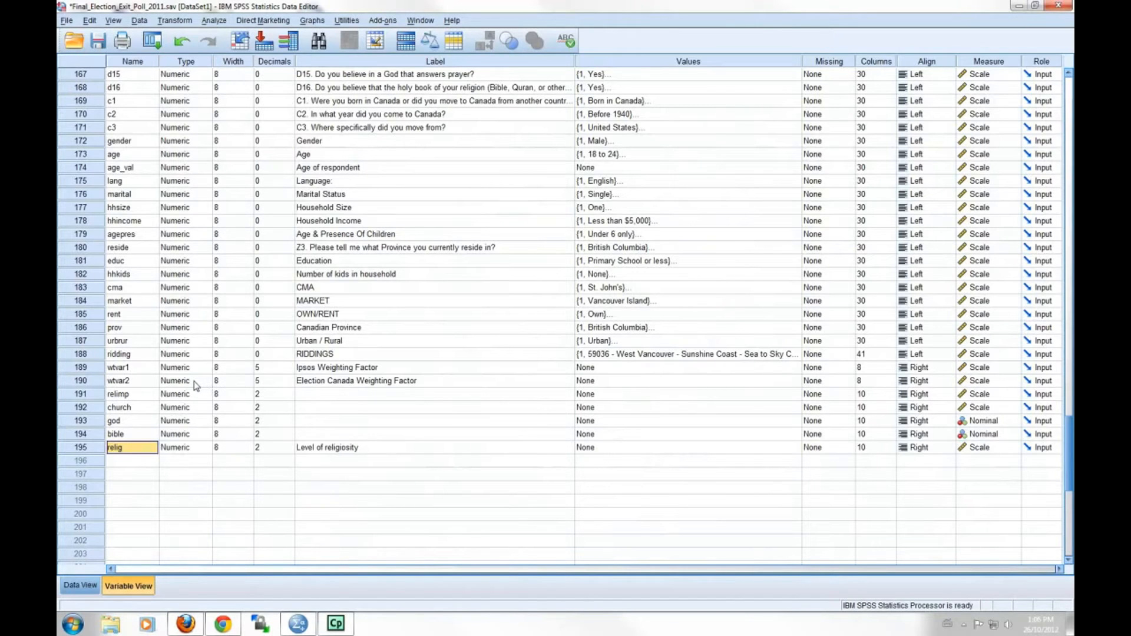
mouse_move(170, 390)
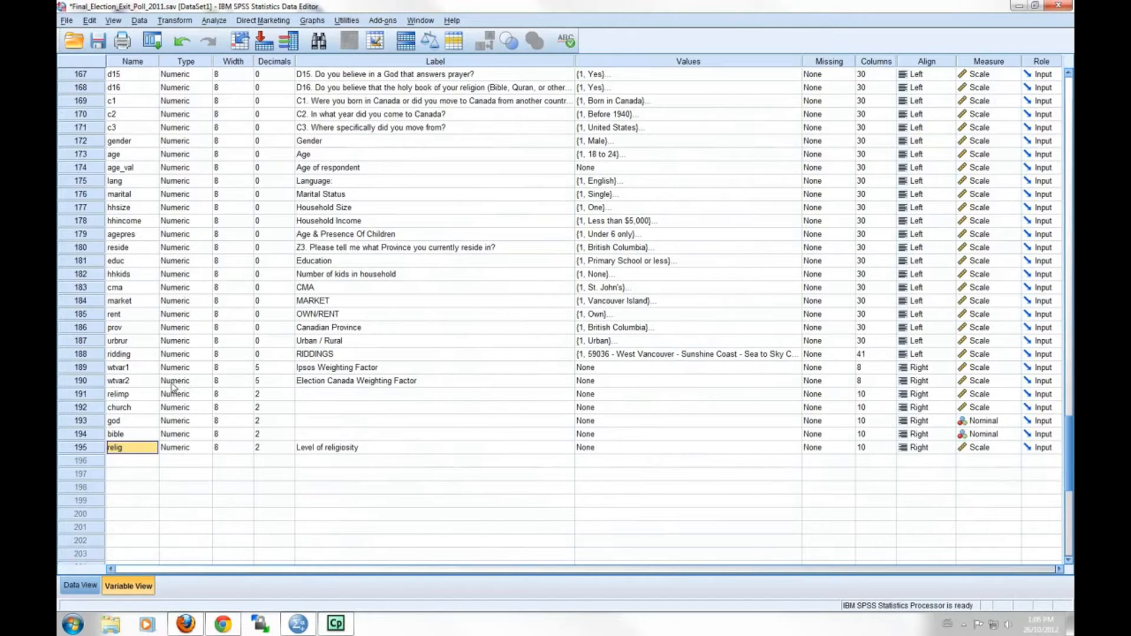
mouse_move(152, 390)
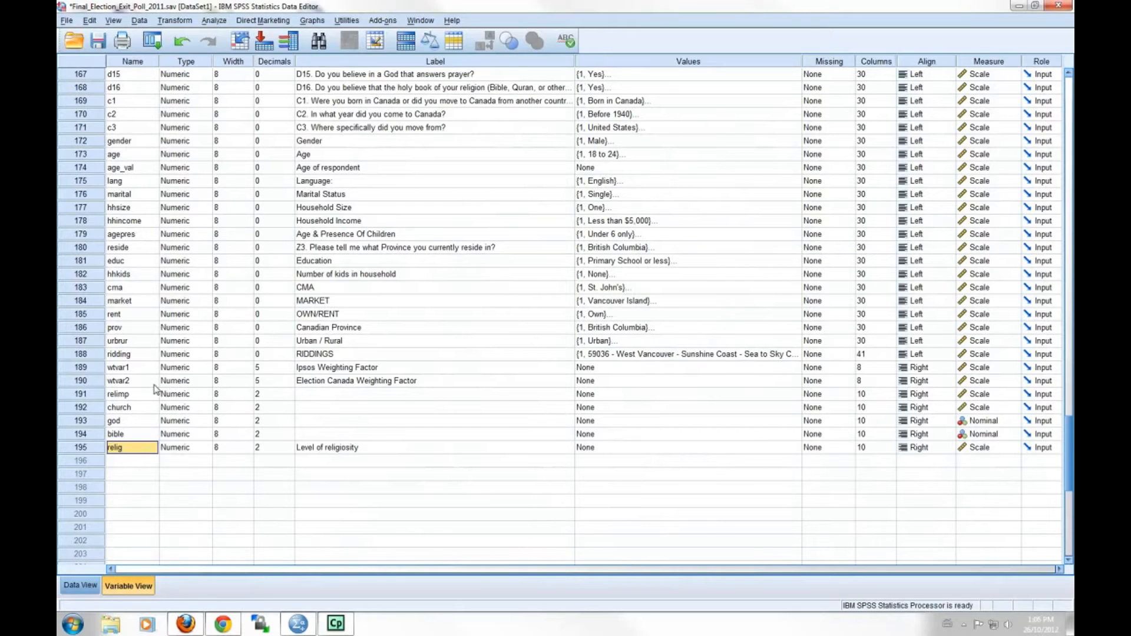
mouse_move(143, 391)
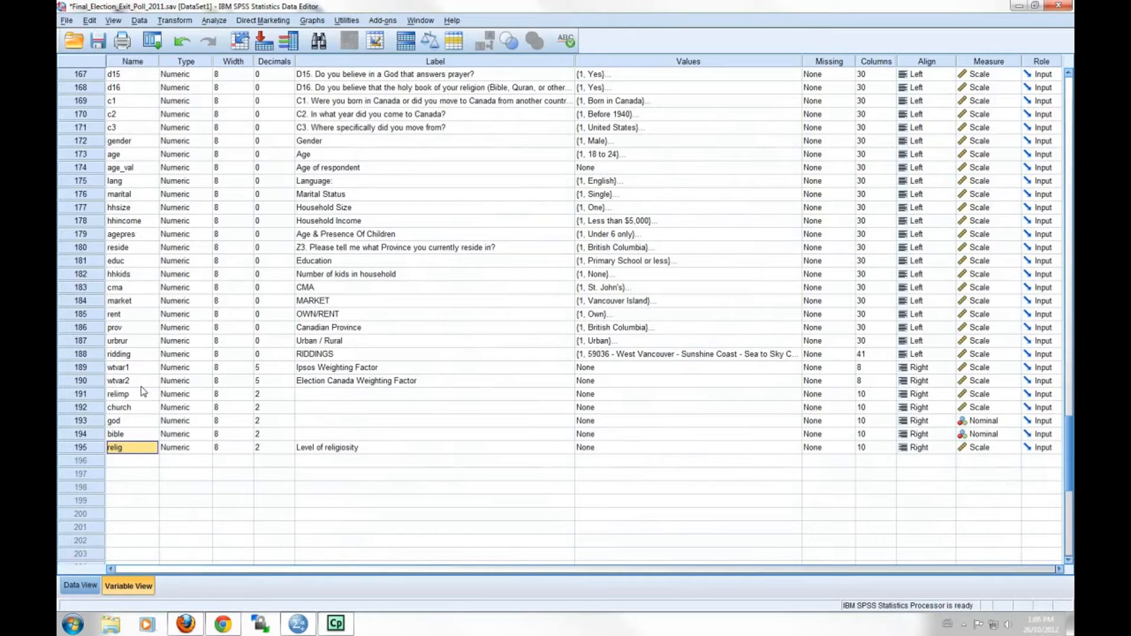
mouse_move(134, 394)
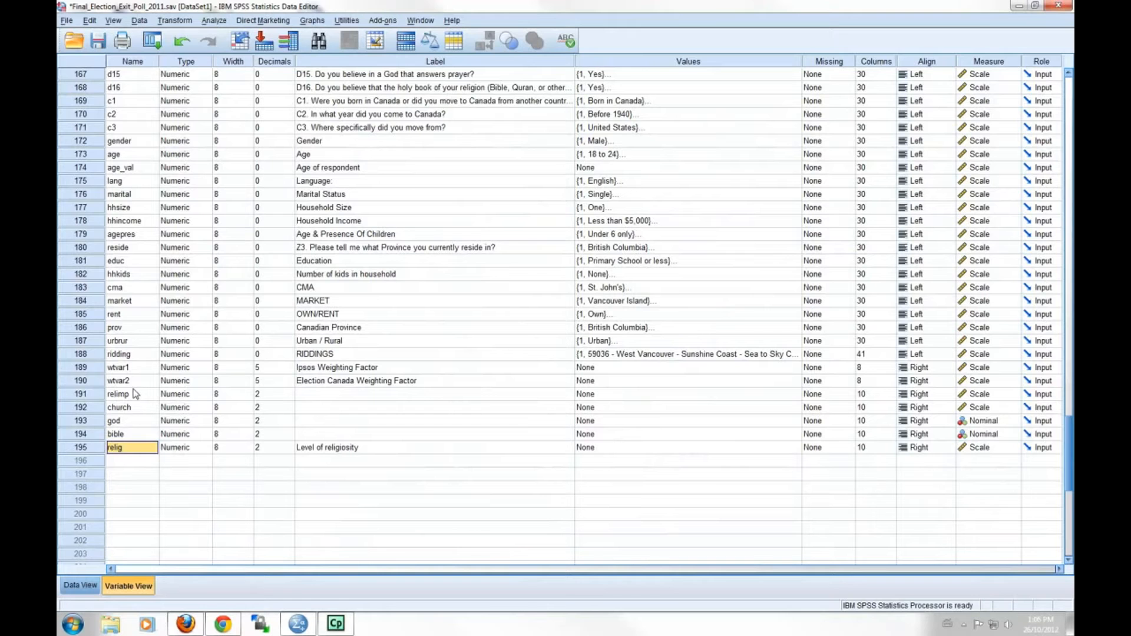
mouse_move(131, 394)
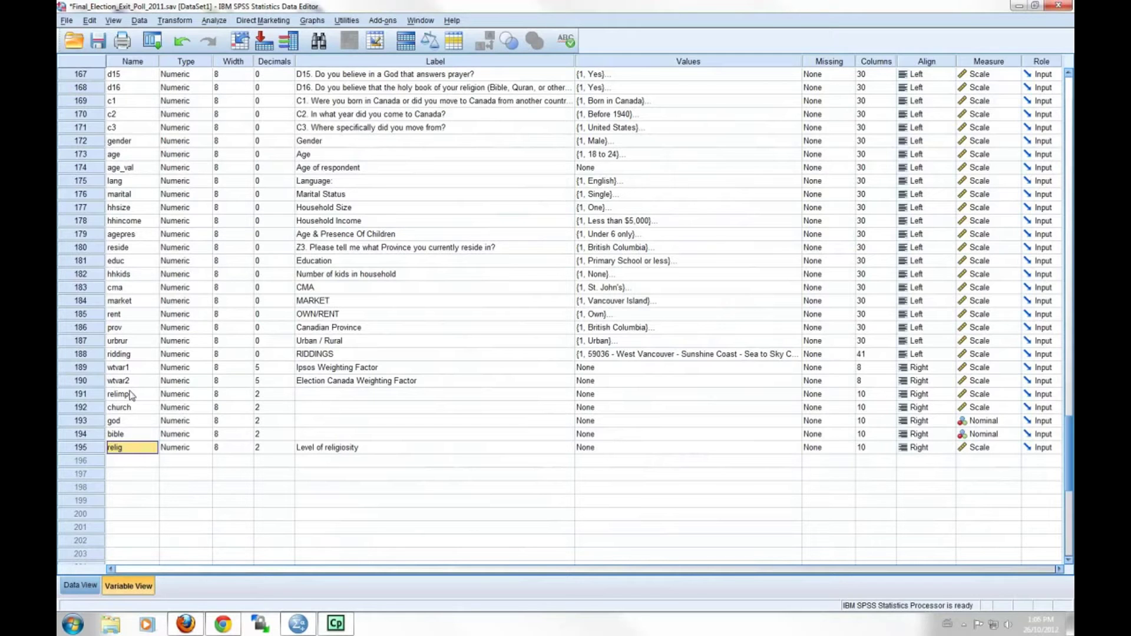
Step: Look over the religion variables relimp, church and relig, then start an Independent-Samples T Test
left_click(120, 394)
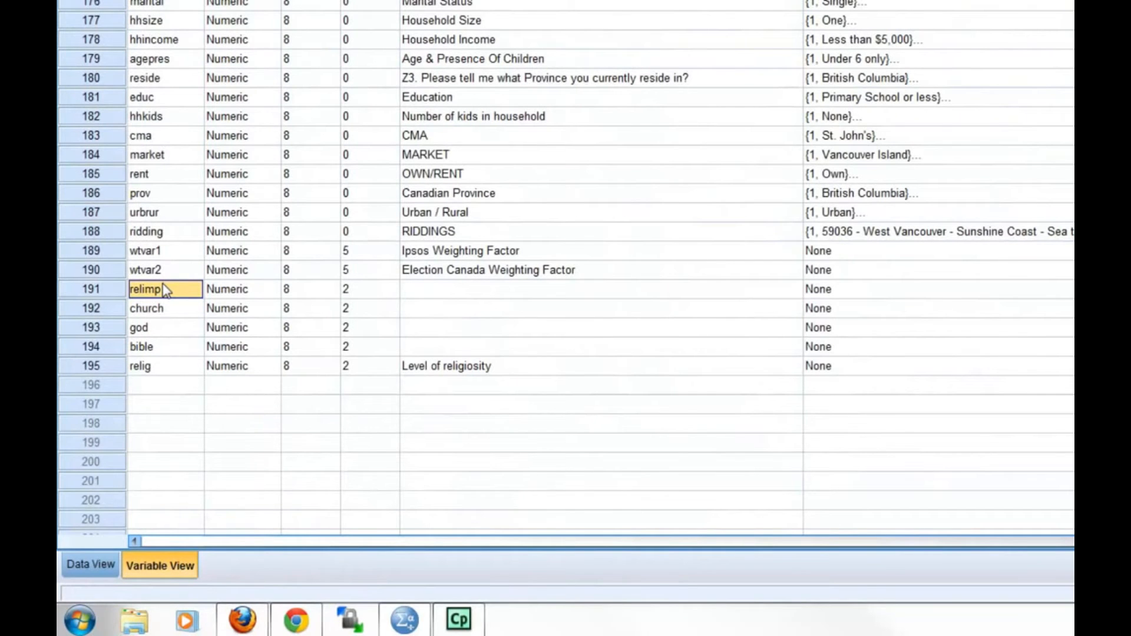
left_click(153, 308)
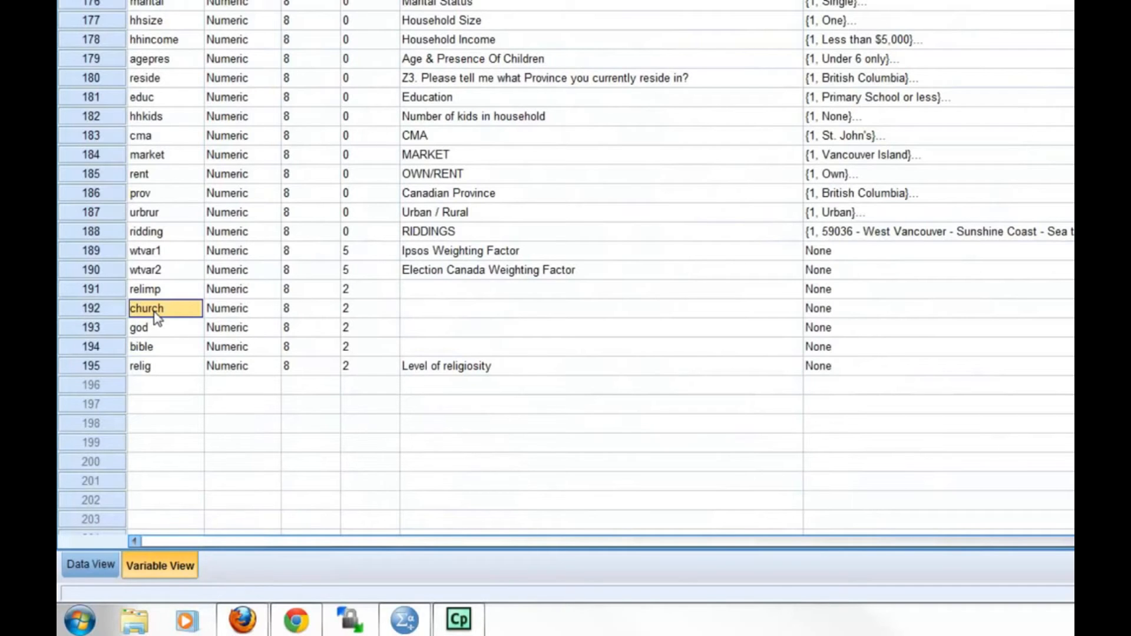
left_click(150, 327)
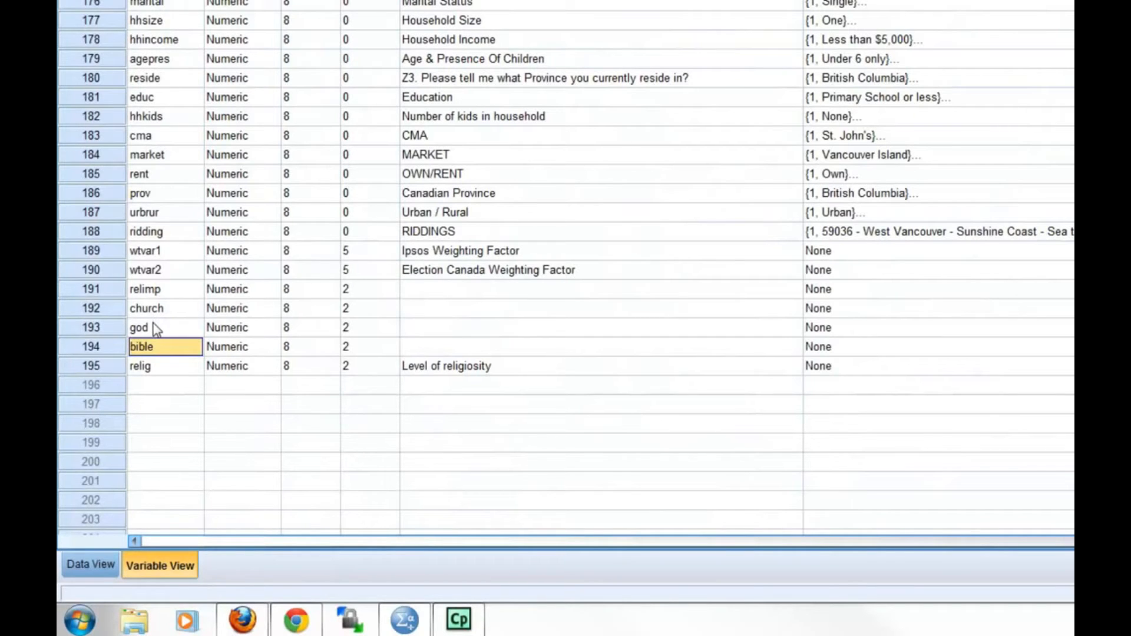
mouse_move(156, 335)
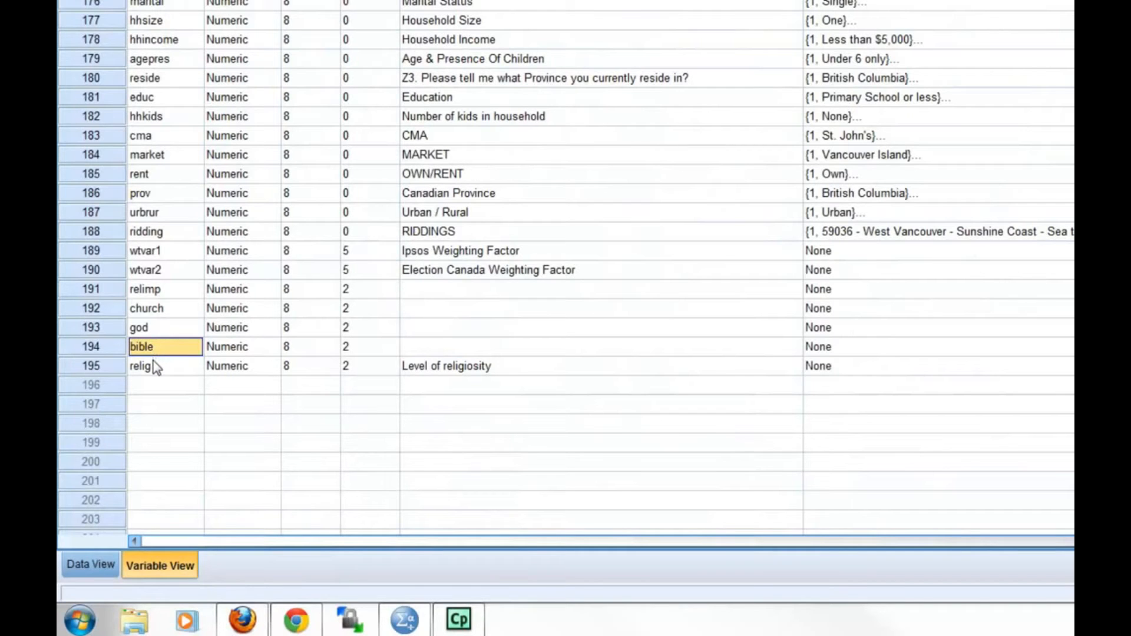
left_click(153, 366)
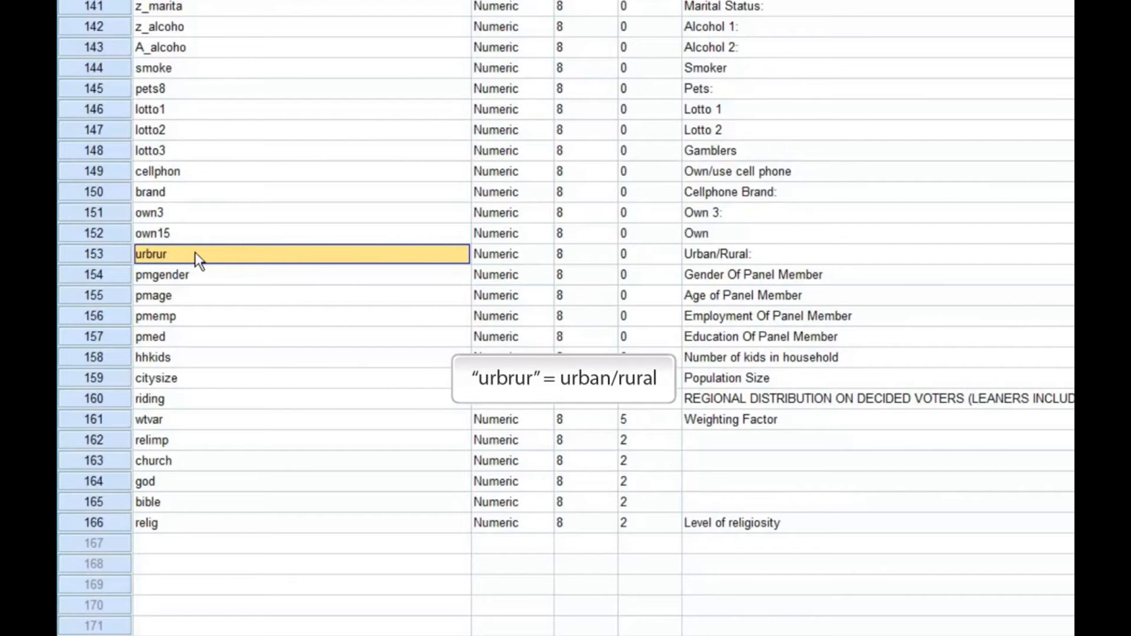
mouse_move(179, 301)
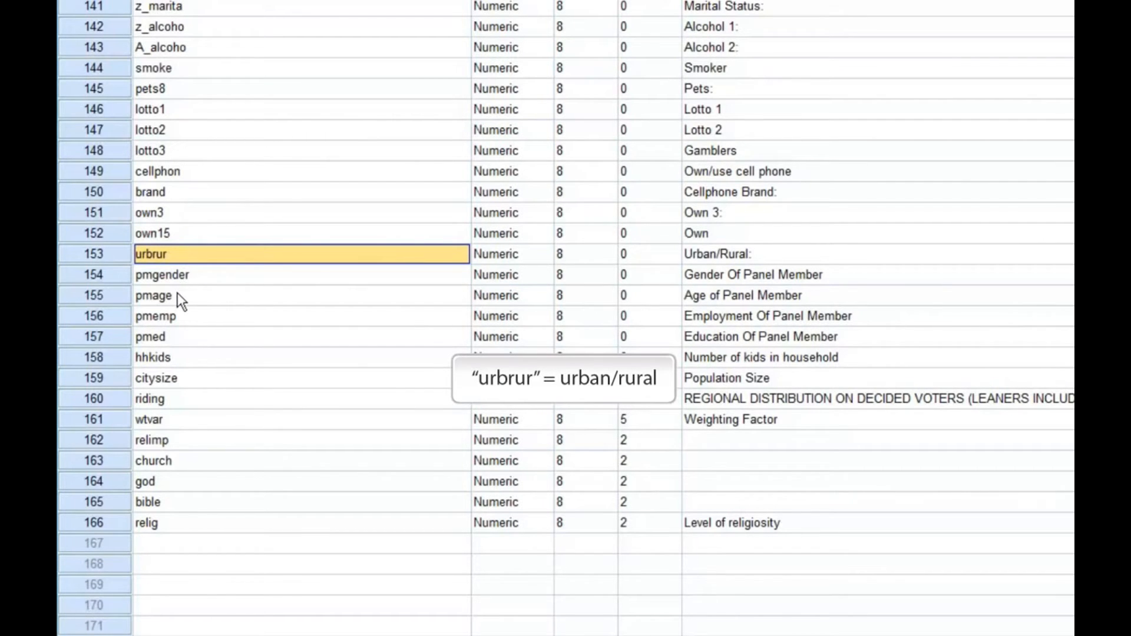
mouse_move(169, 398)
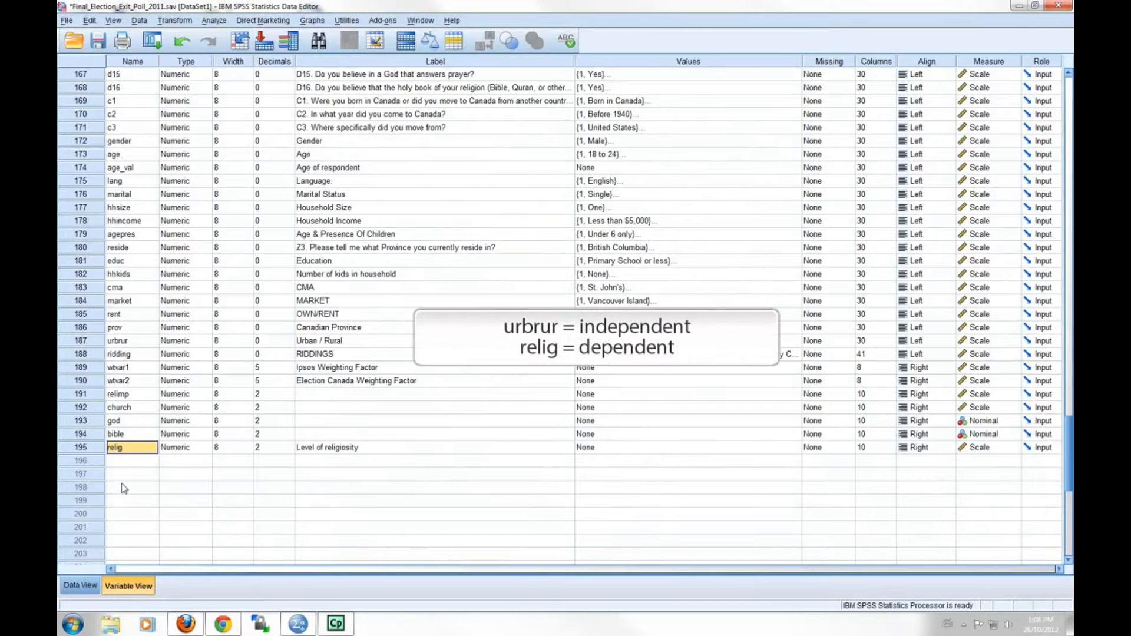
mouse_move(122, 485)
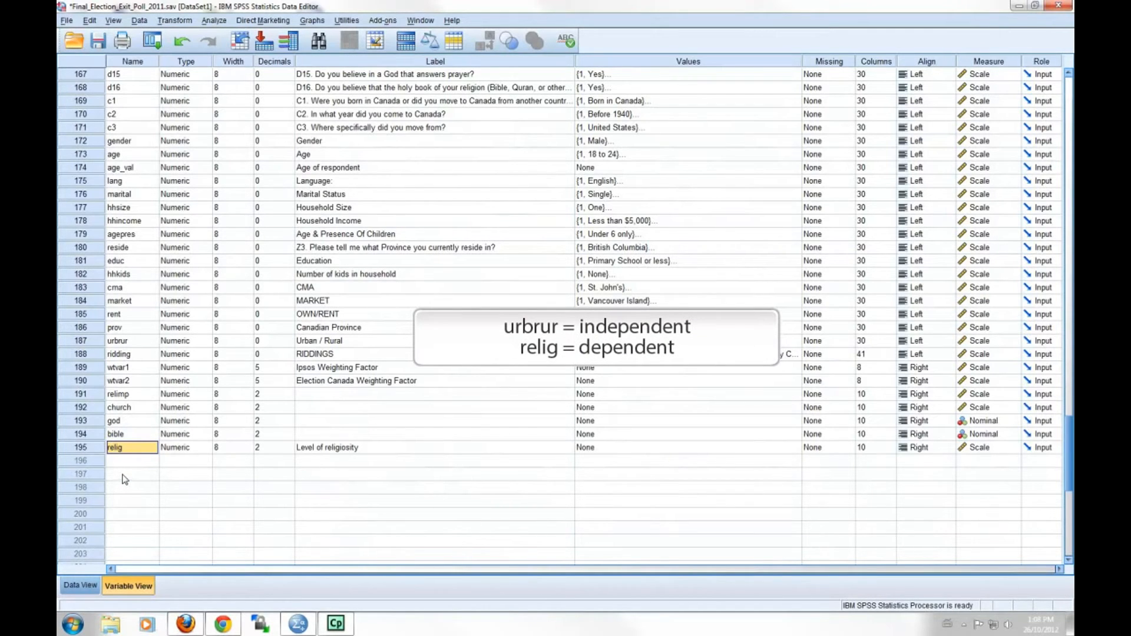
mouse_move(124, 474)
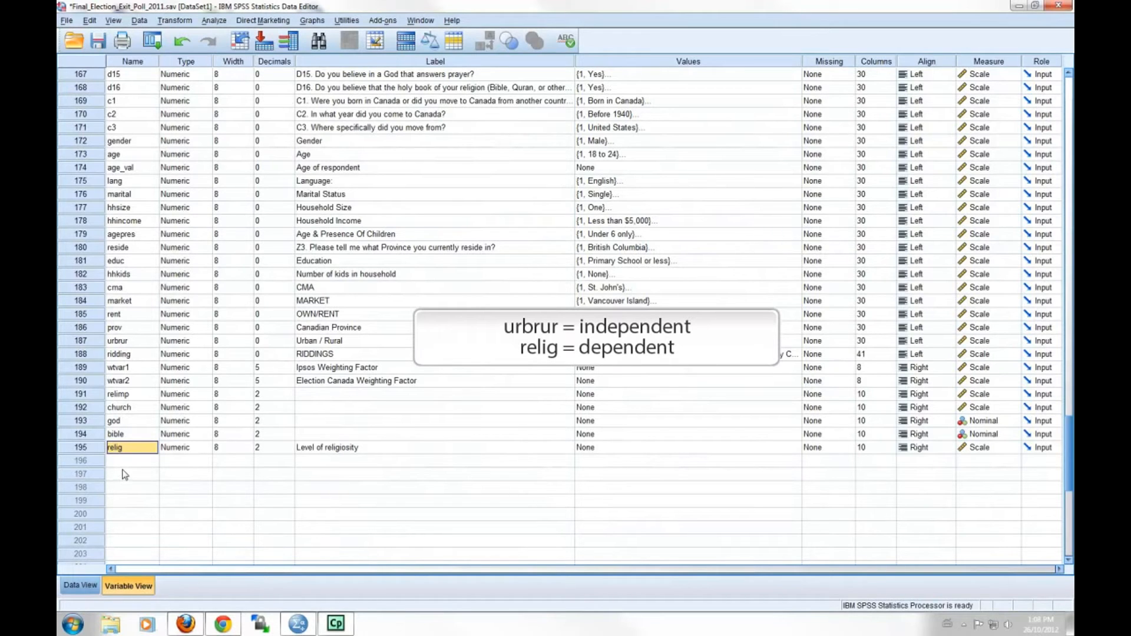
mouse_move(122, 467)
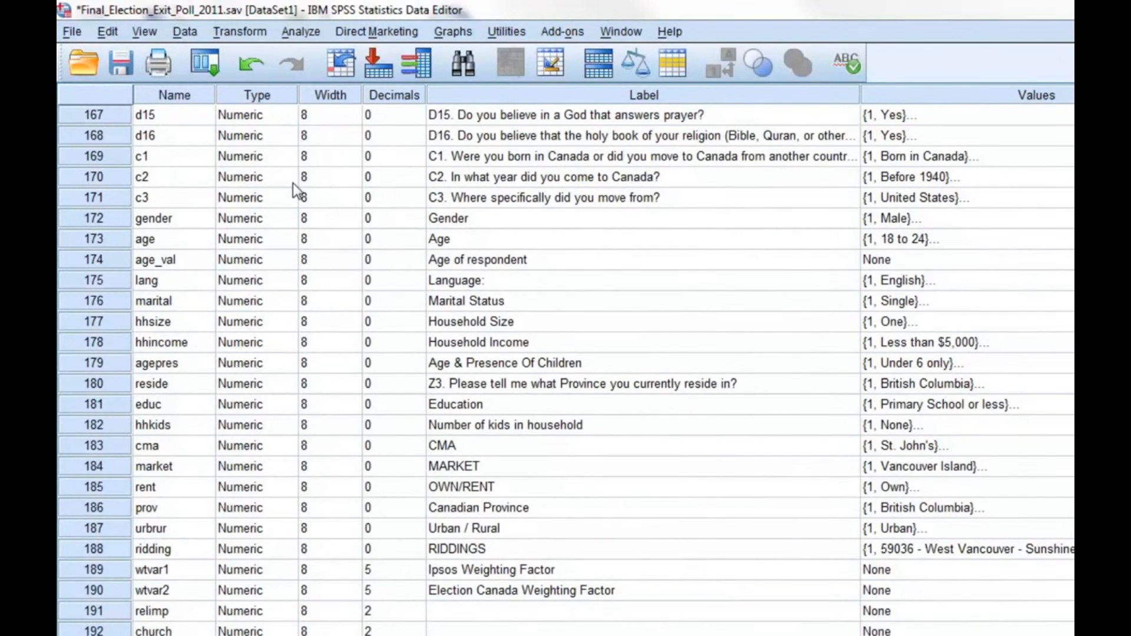
left_click(301, 31)
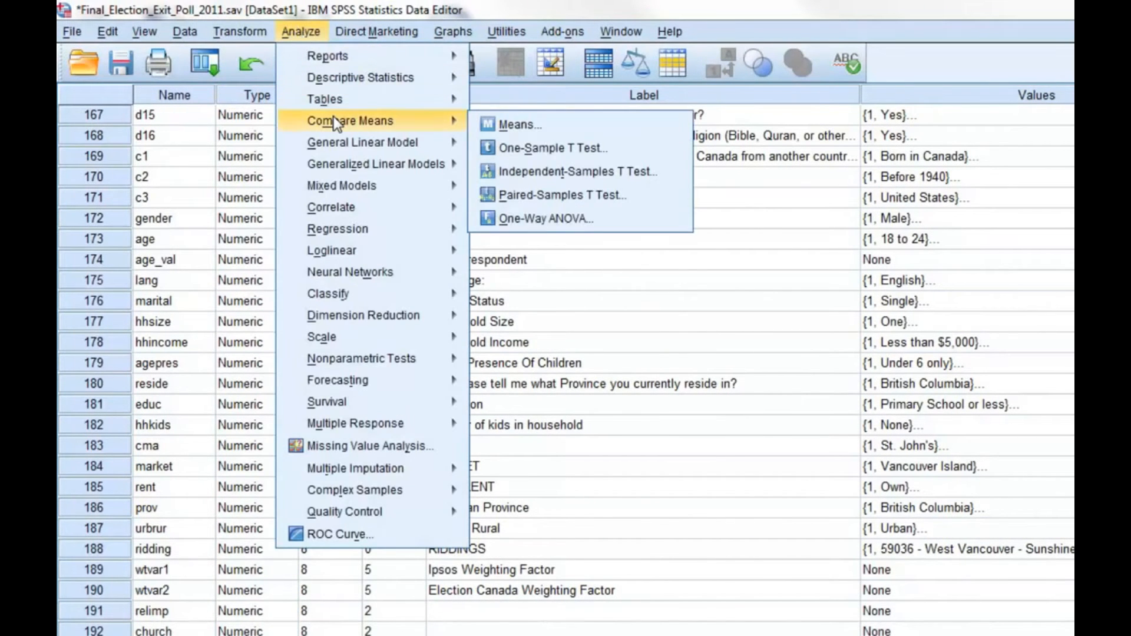
mouse_move(530, 182)
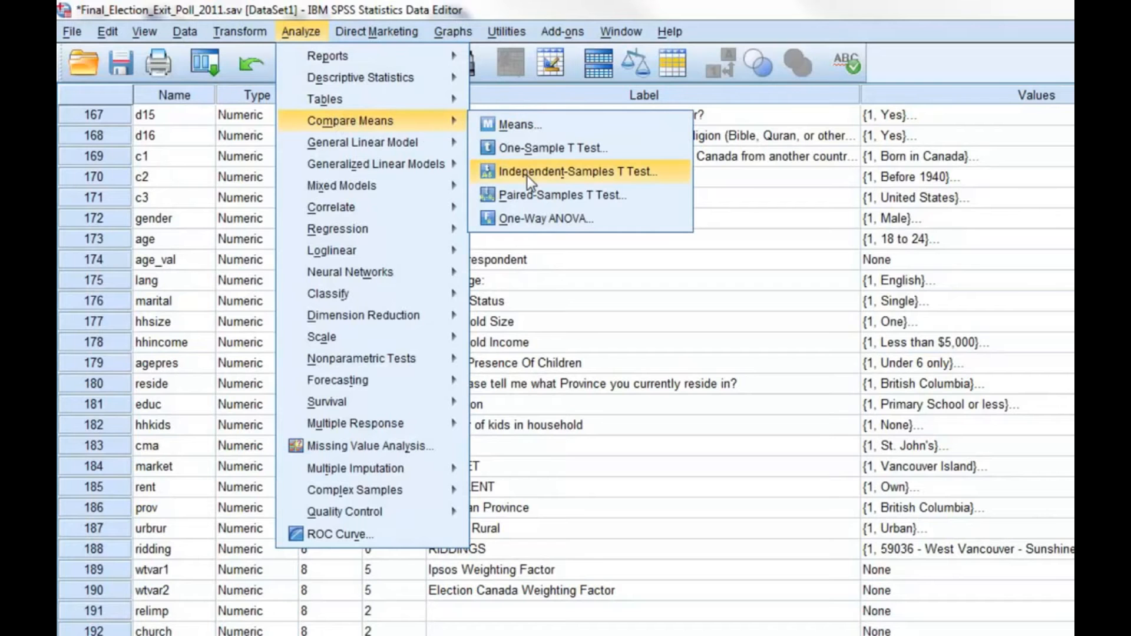
left_click(566, 172)
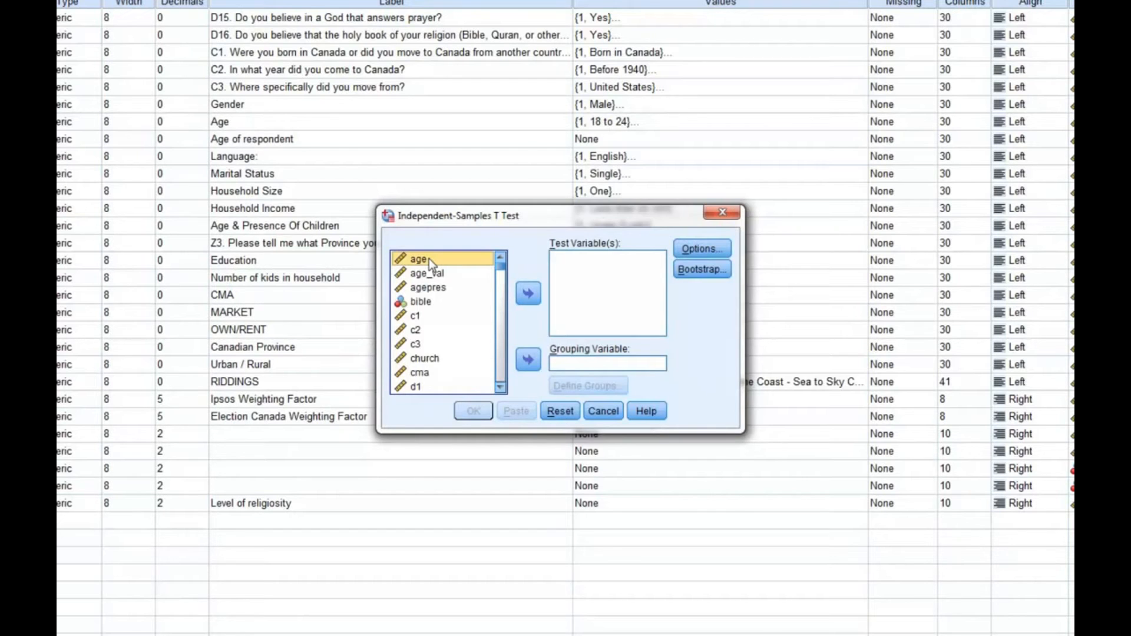
mouse_move(445, 266)
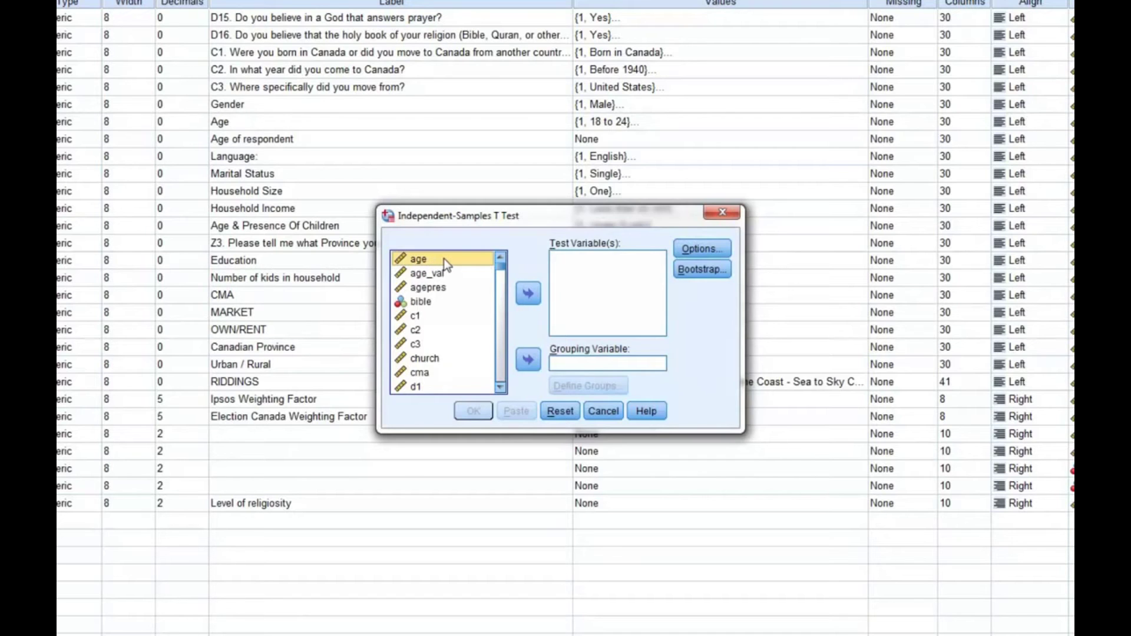
mouse_move(461, 265)
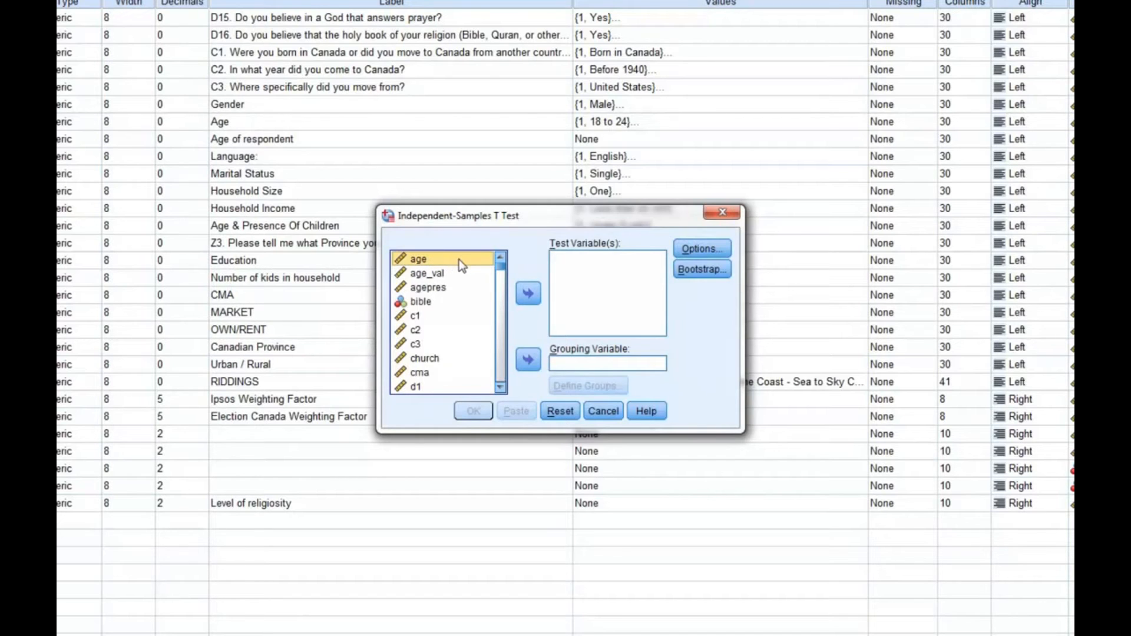
mouse_move(473, 265)
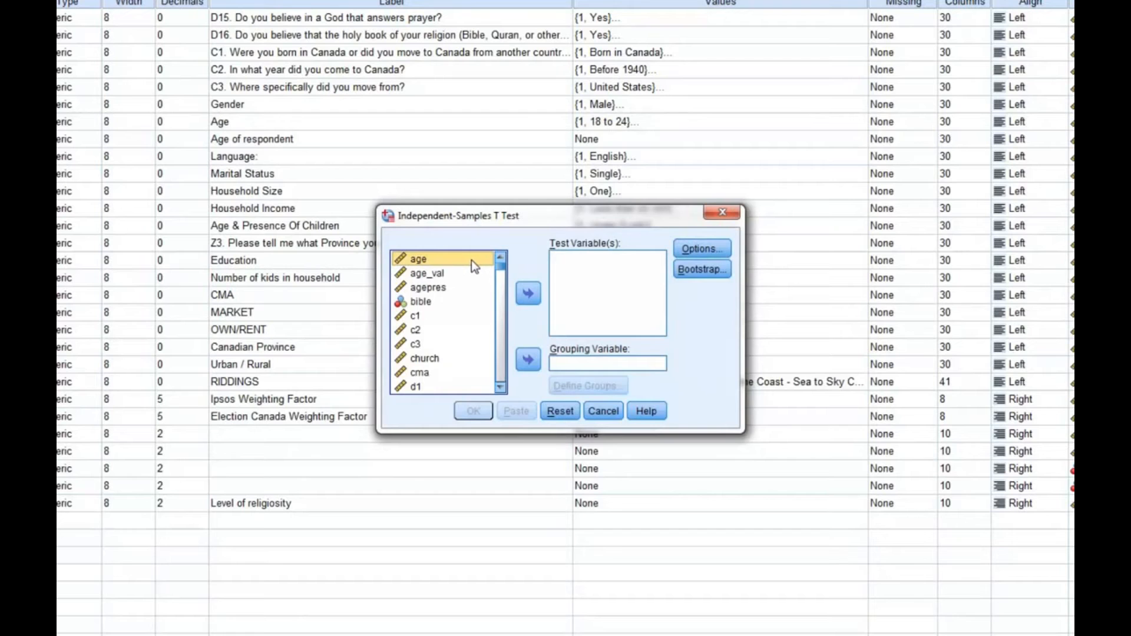
mouse_move(483, 267)
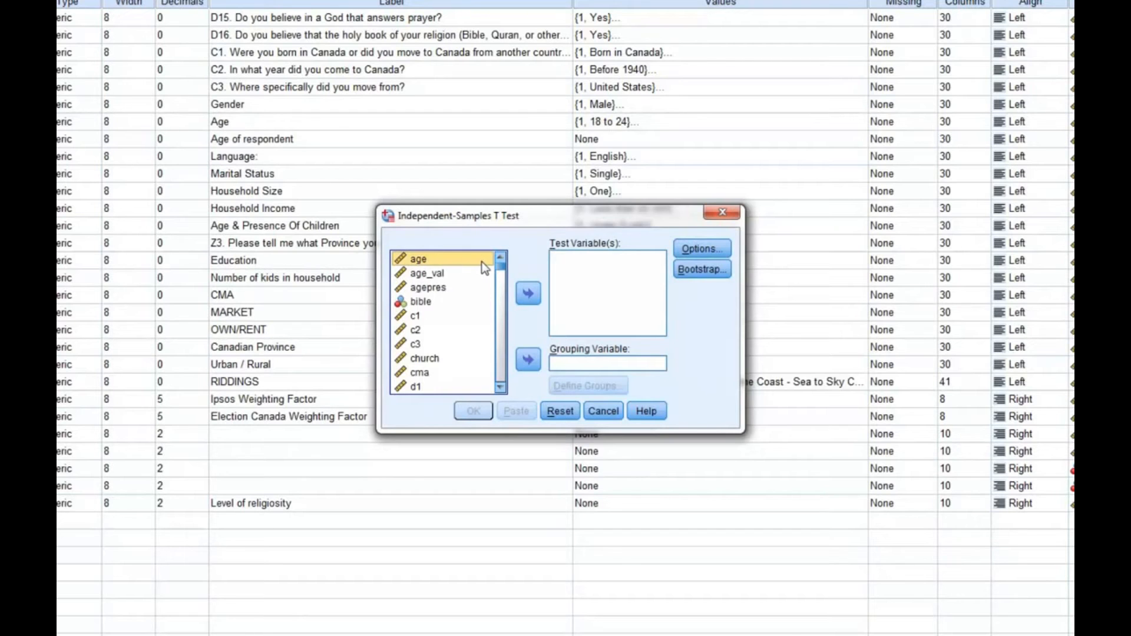
mouse_move(491, 271)
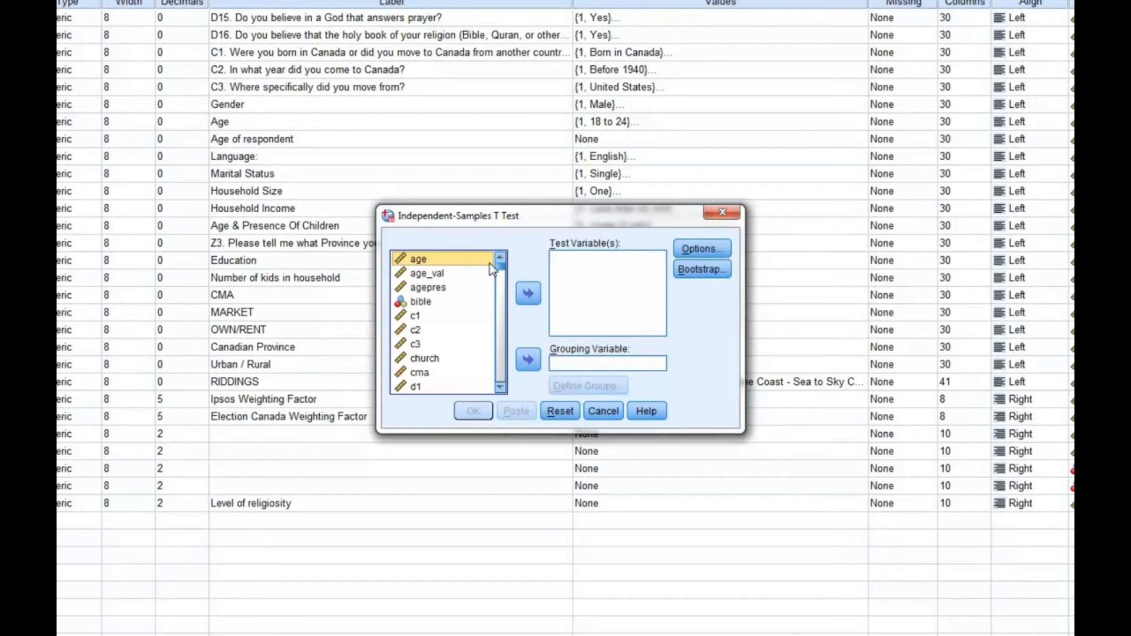
mouse_move(496, 270)
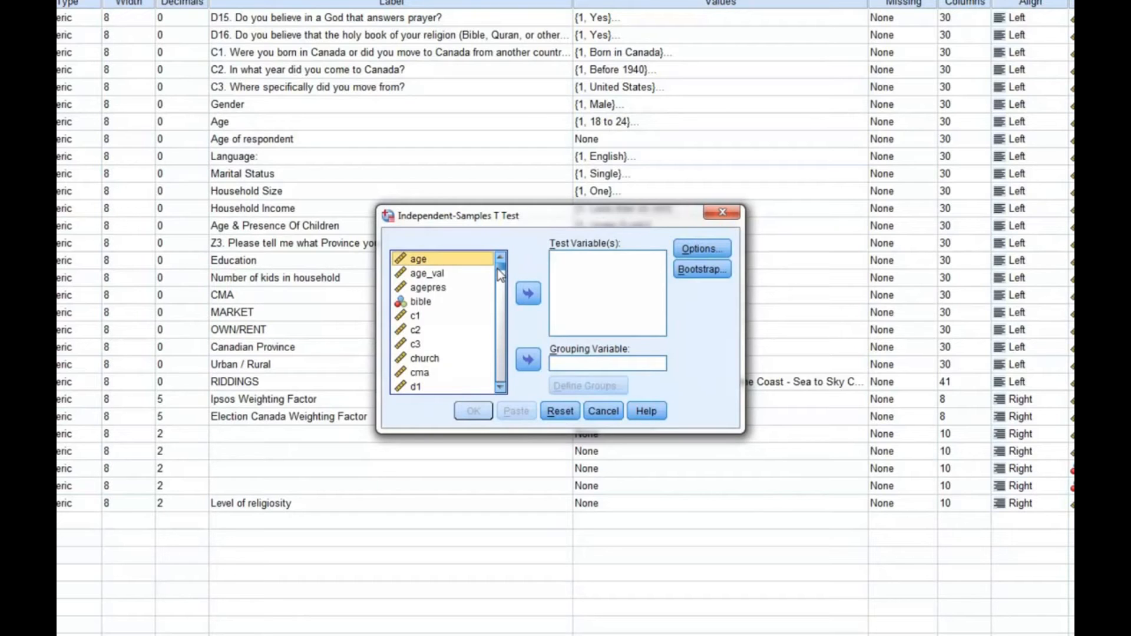
Step: Make relig the test variable and urbrur the grouping variable
left_click(527, 294)
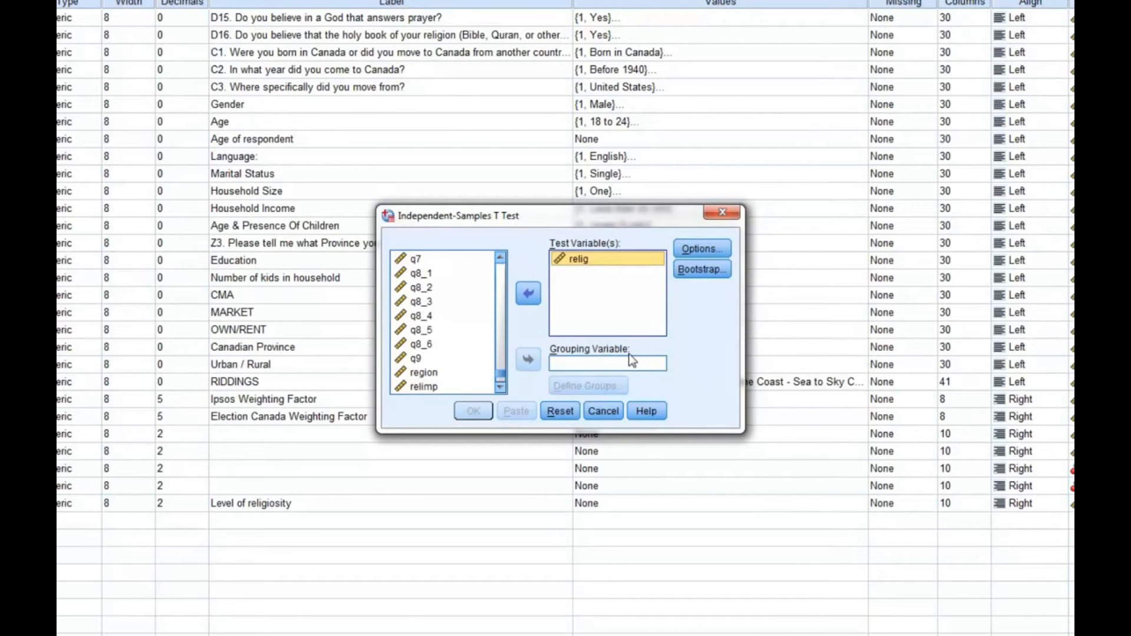
mouse_move(623, 362)
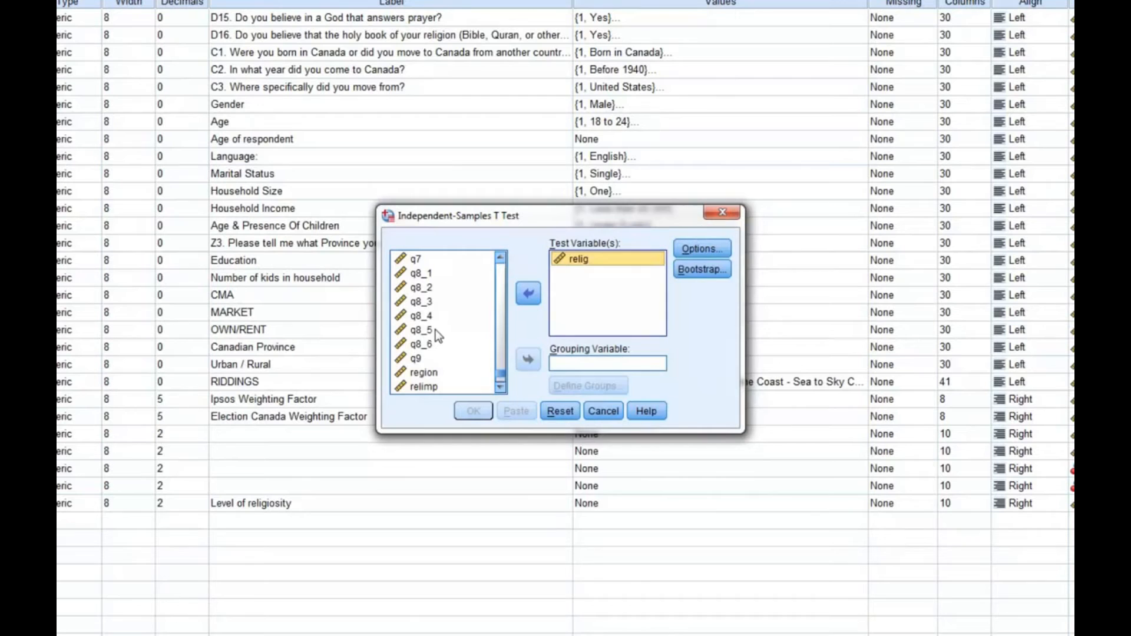
left_click(527, 359)
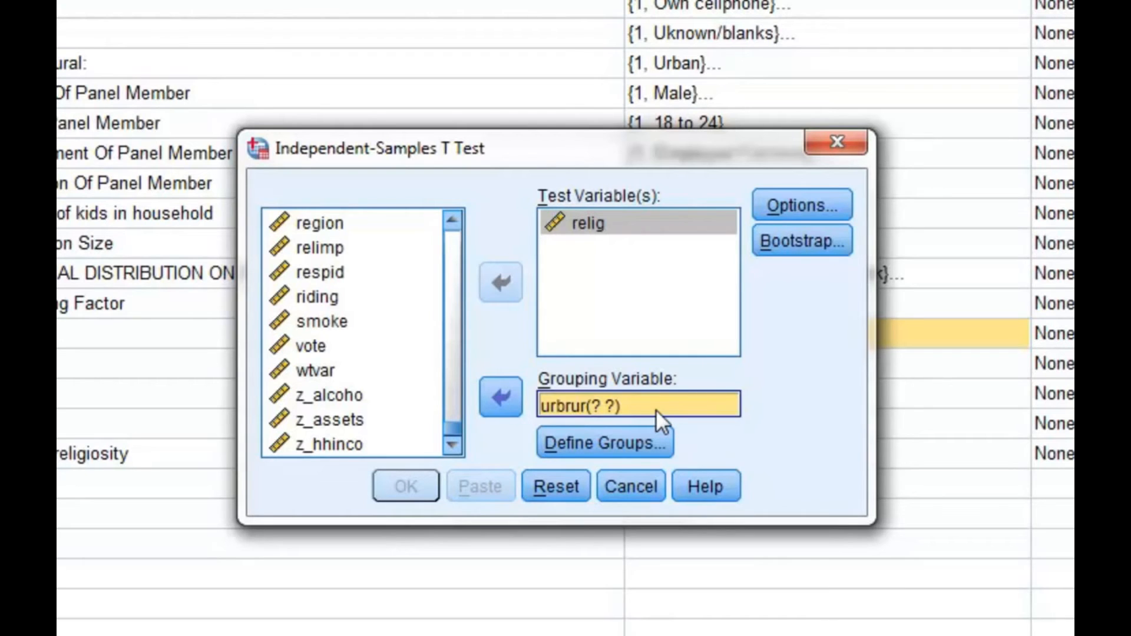
Step: Check urbrur's variable information: label Urban/Rural, with code 1 meaning Urban
right_click(638, 405)
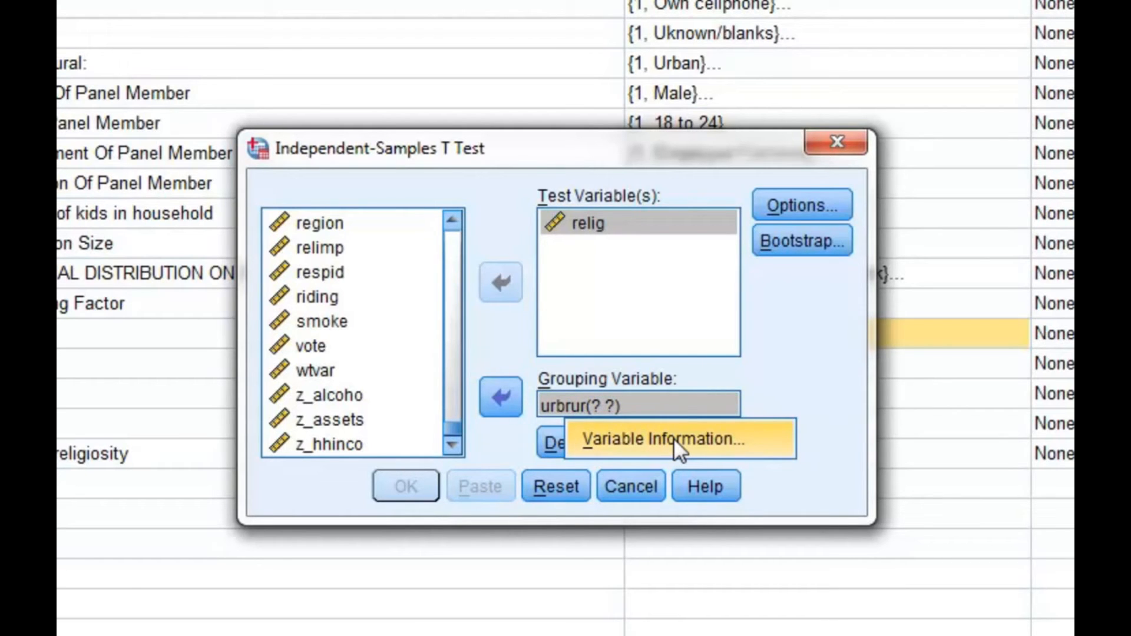
left_click(668, 439)
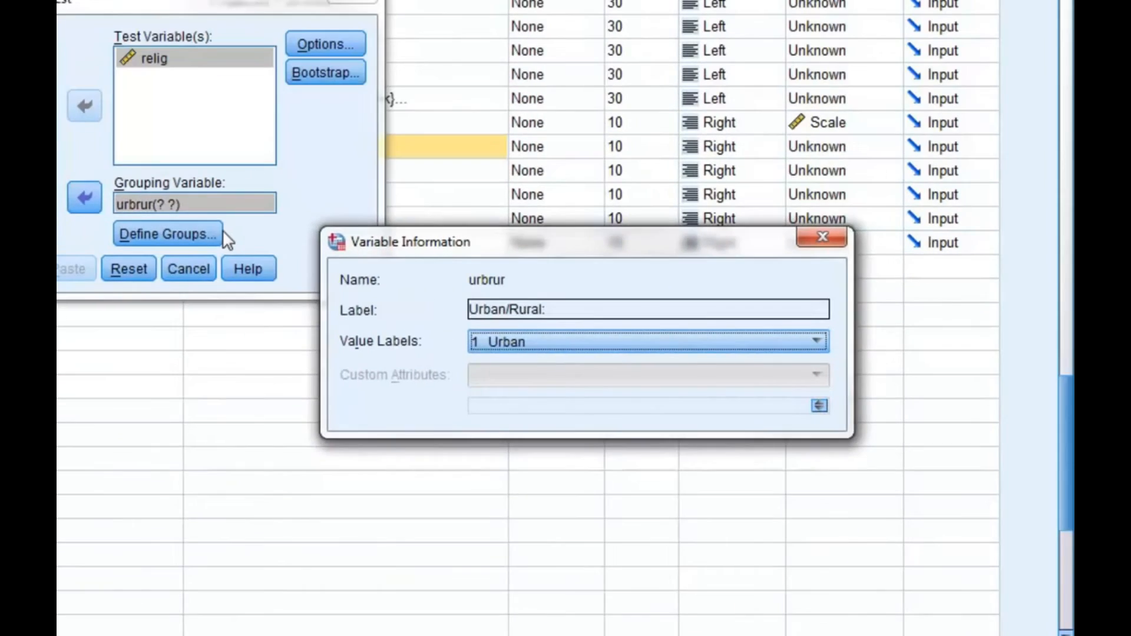
mouse_move(444, 260)
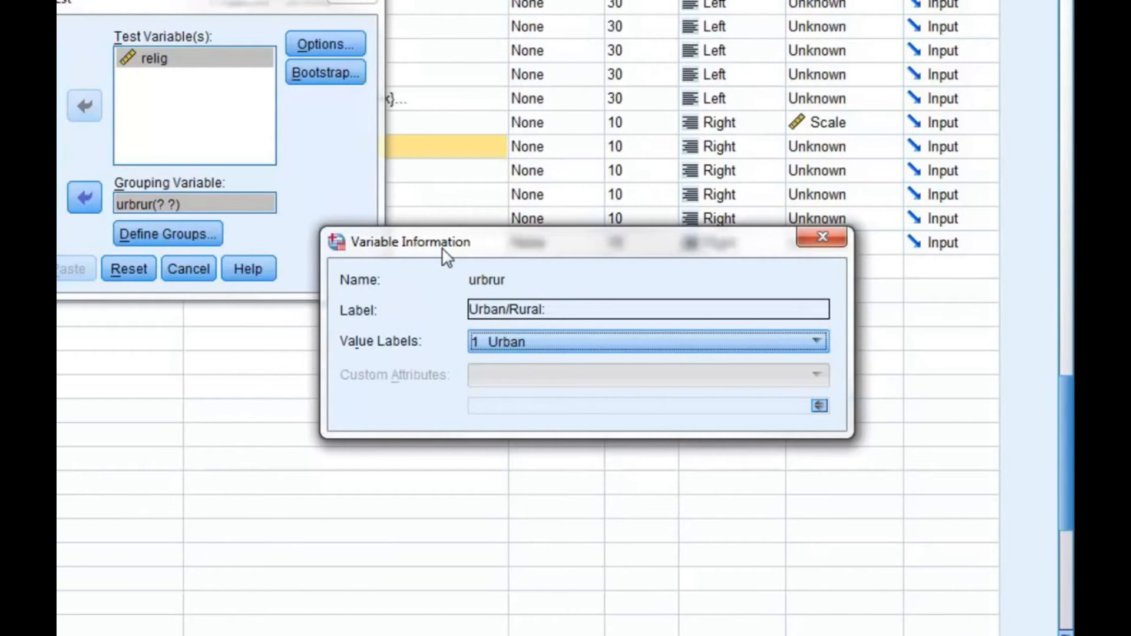
mouse_move(461, 261)
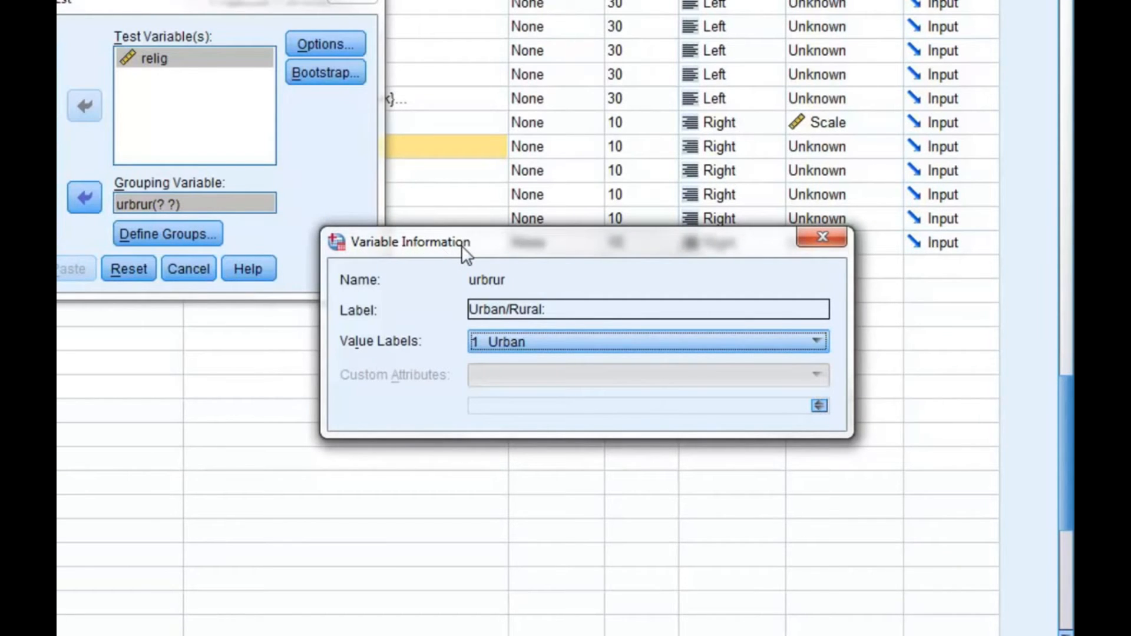
mouse_move(650, 371)
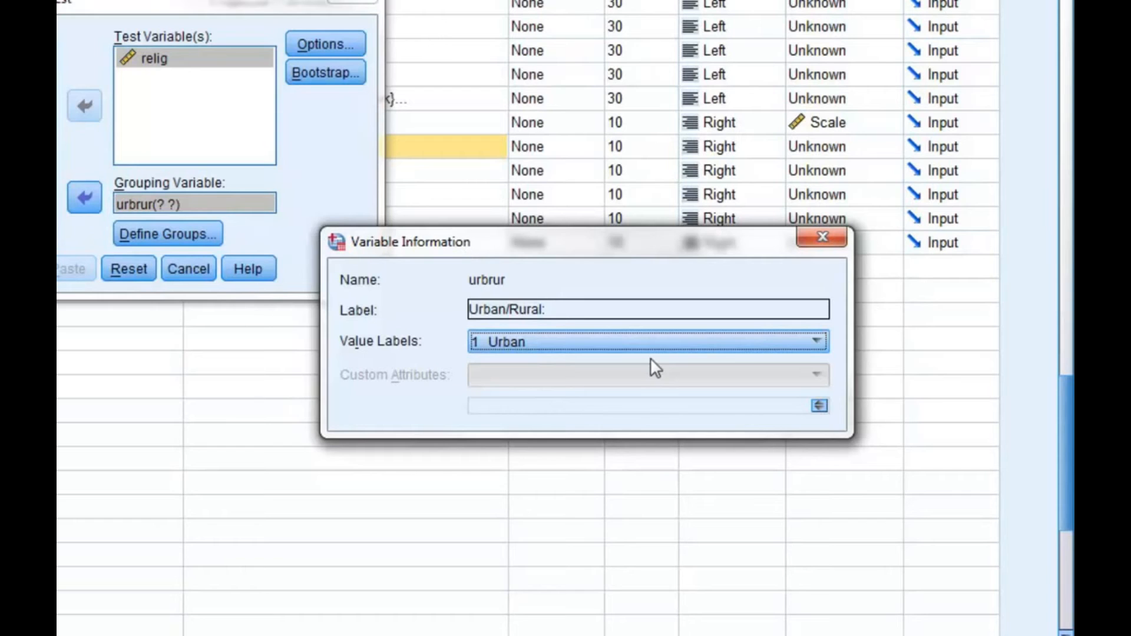
left_click(819, 340)
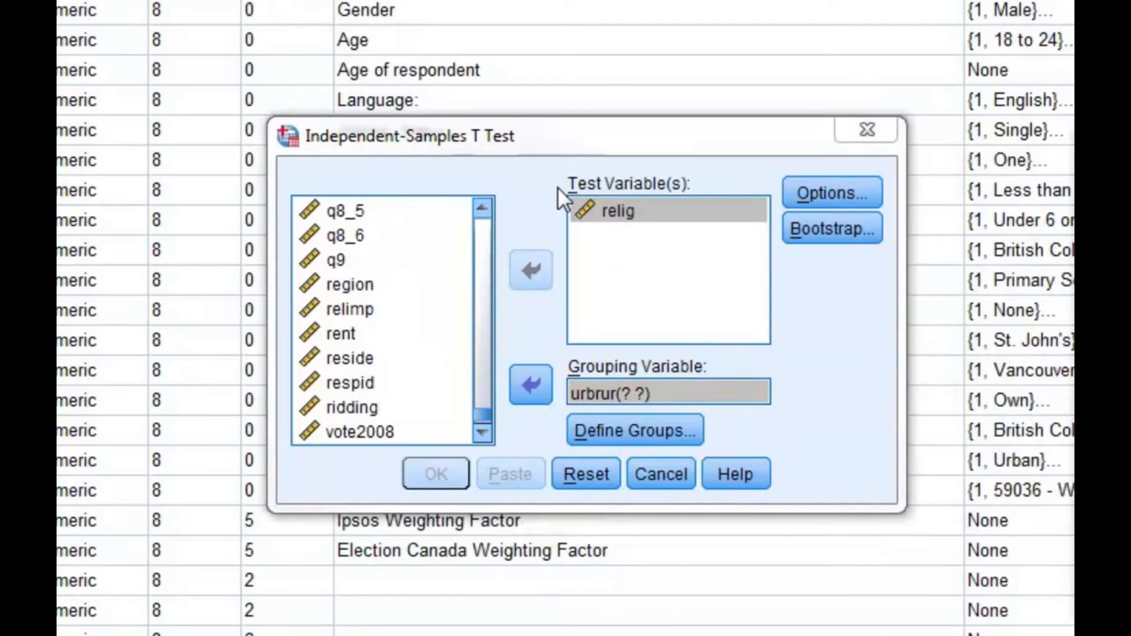
mouse_move(562, 178)
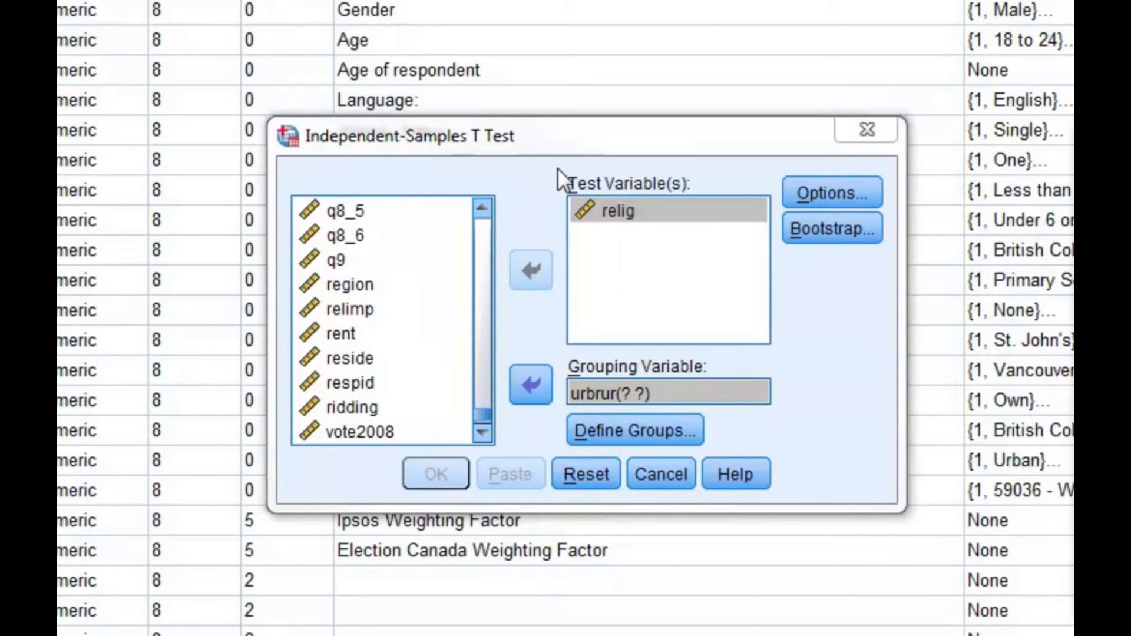
mouse_move(565, 158)
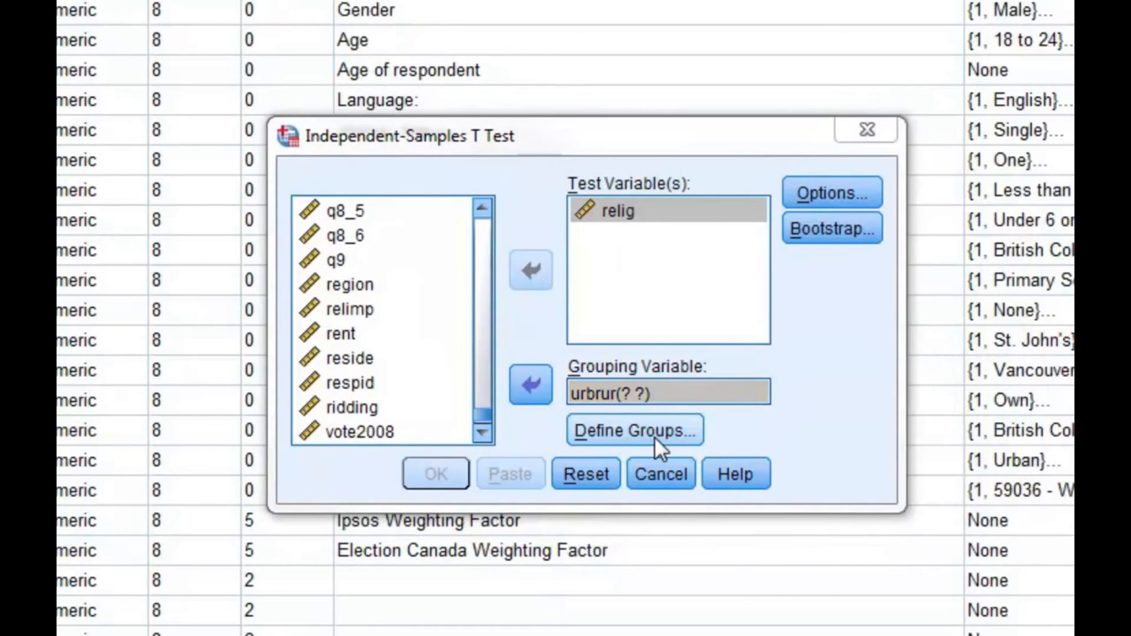
Step: Define urbrur groups as 1 and 2 and run the t test on relig
left_click(634, 430)
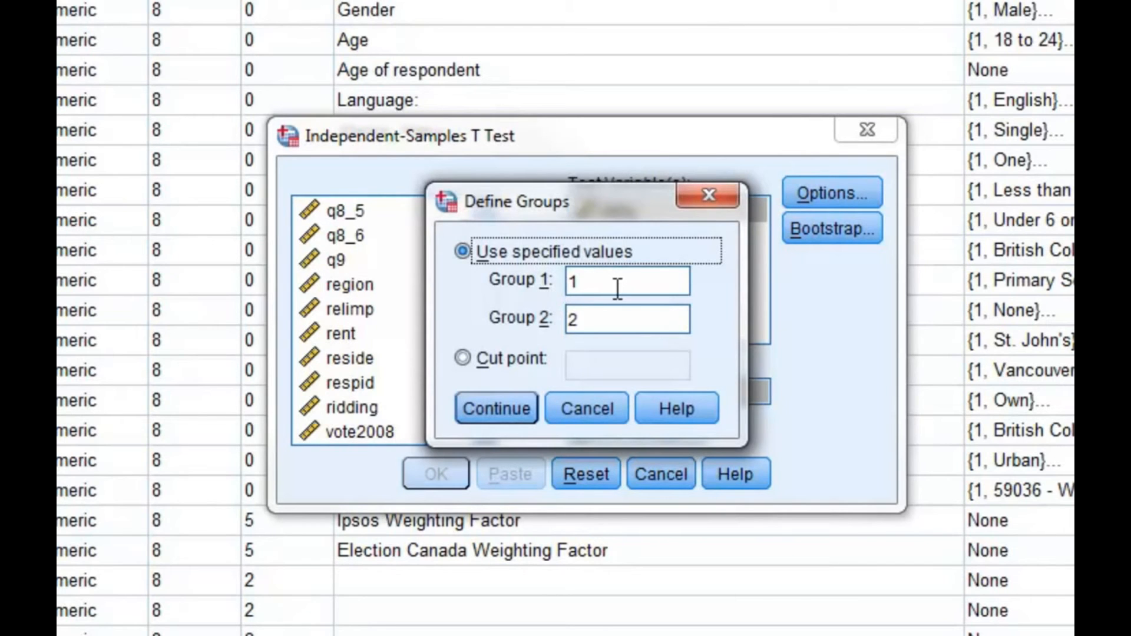
mouse_move(623, 334)
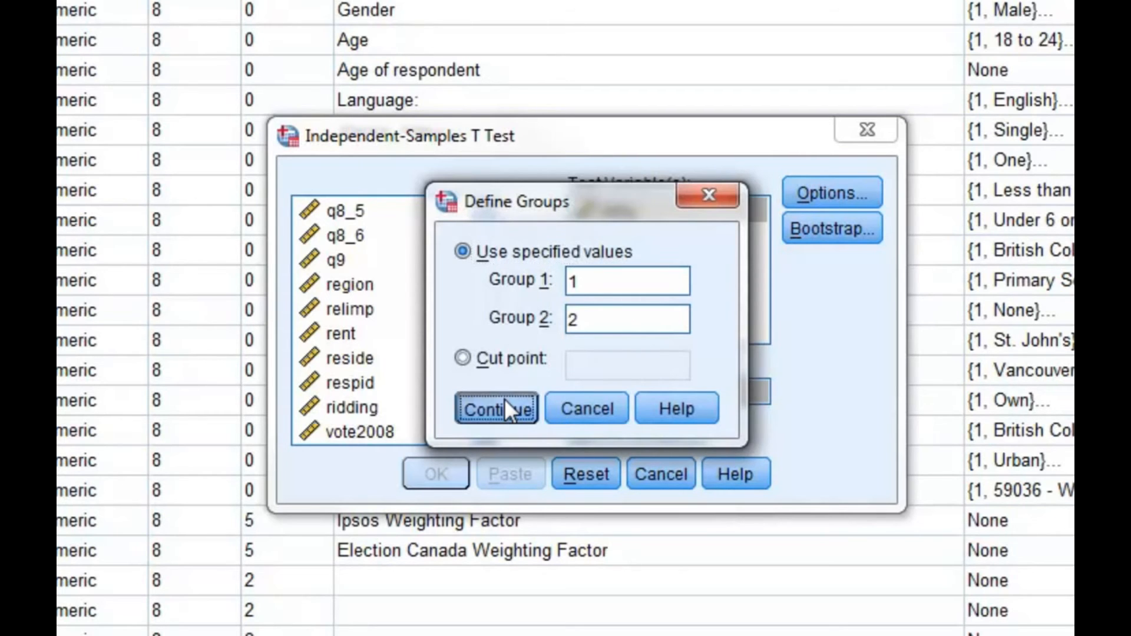
left_click(497, 408)
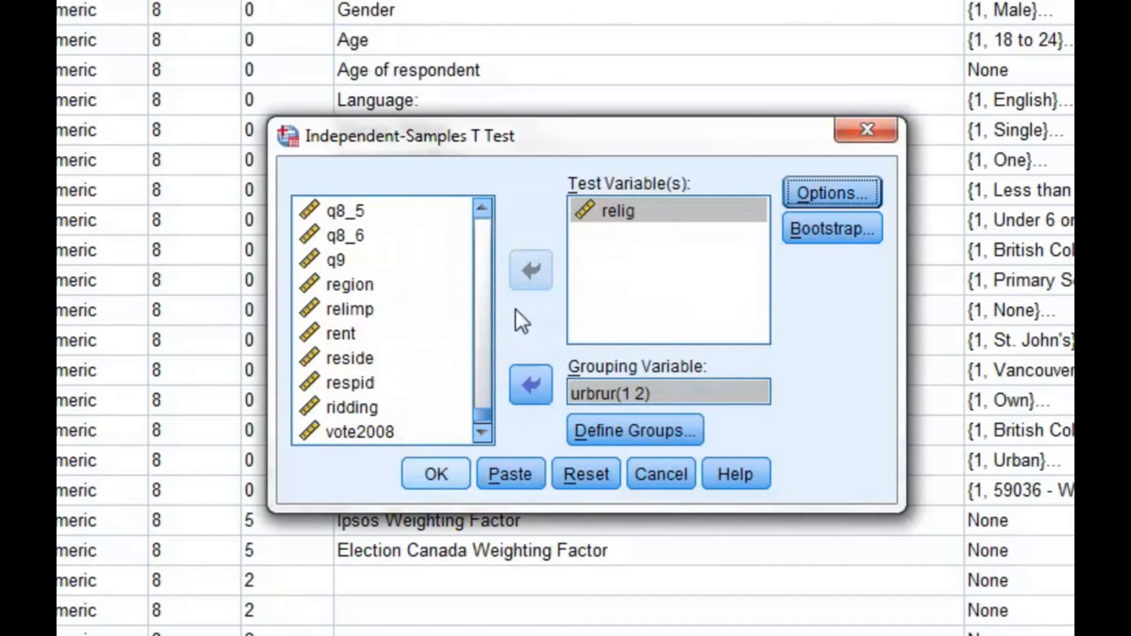
left_click(435, 473)
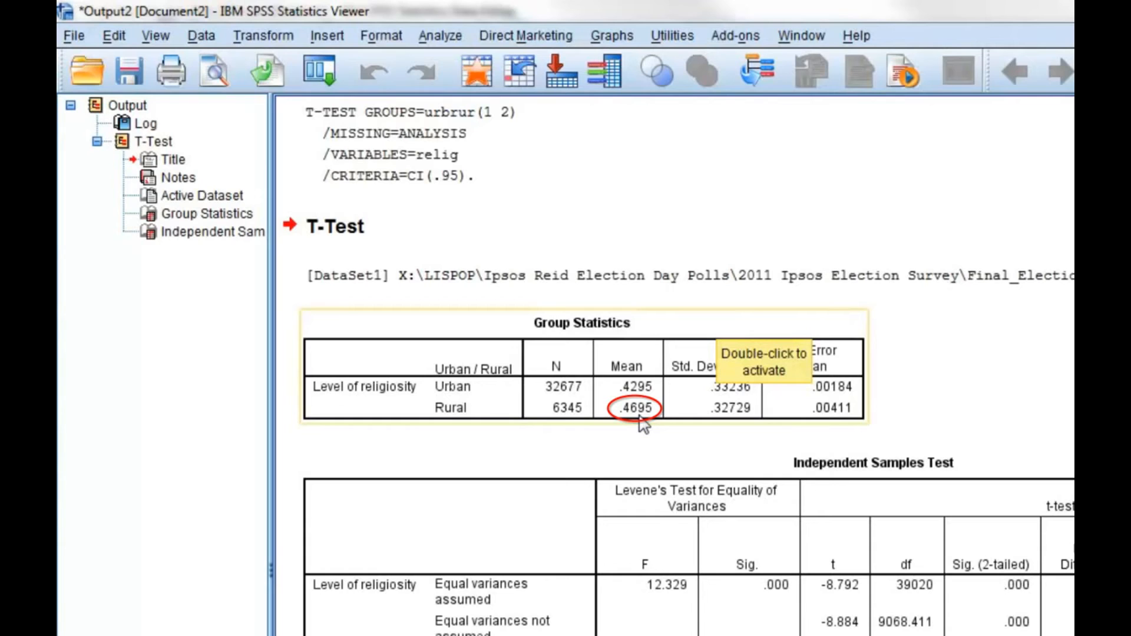
mouse_move(641, 427)
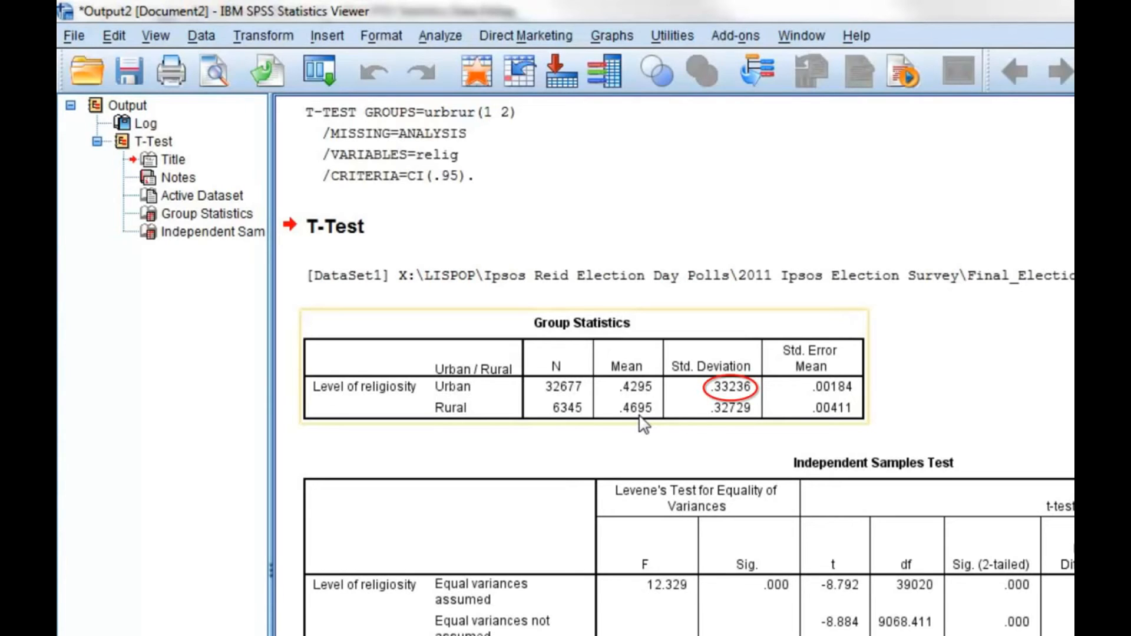
Step: Review Group Statistics: Urban mean .4295 (SD .33236), Rural mean .4695 (SD .32729)
left_click(725, 407)
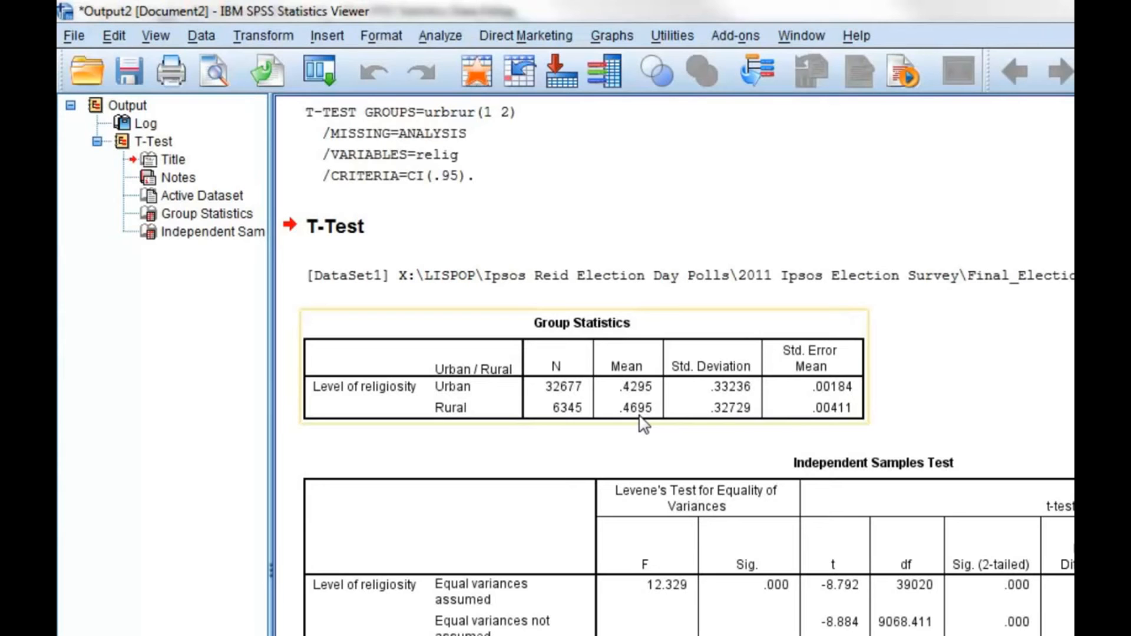
mouse_move(670, 434)
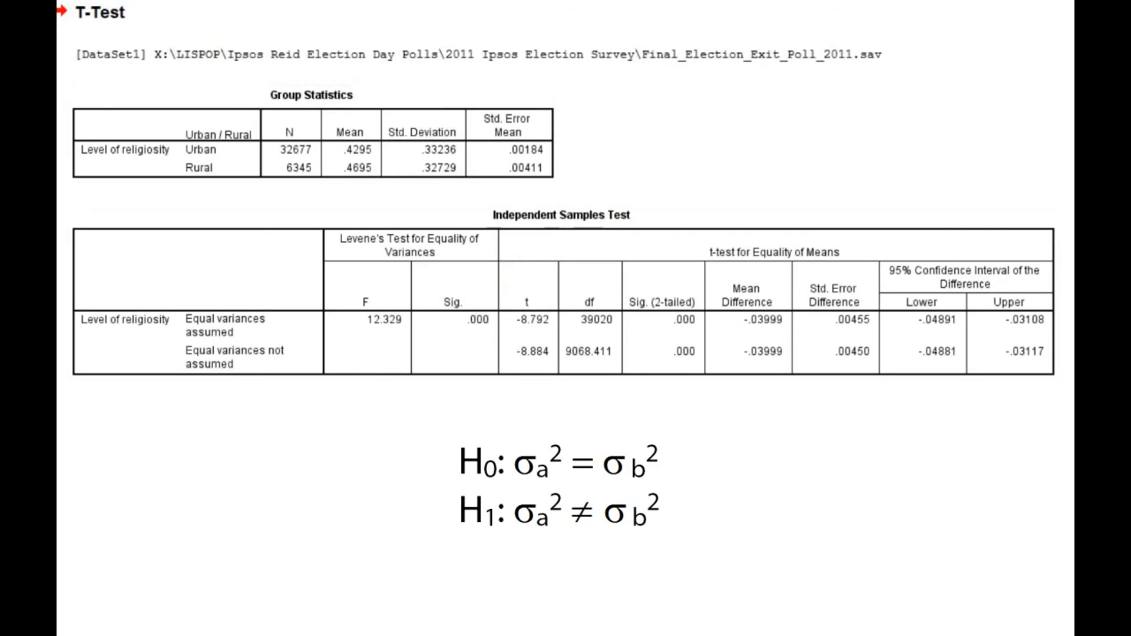
mouse_move(467, 347)
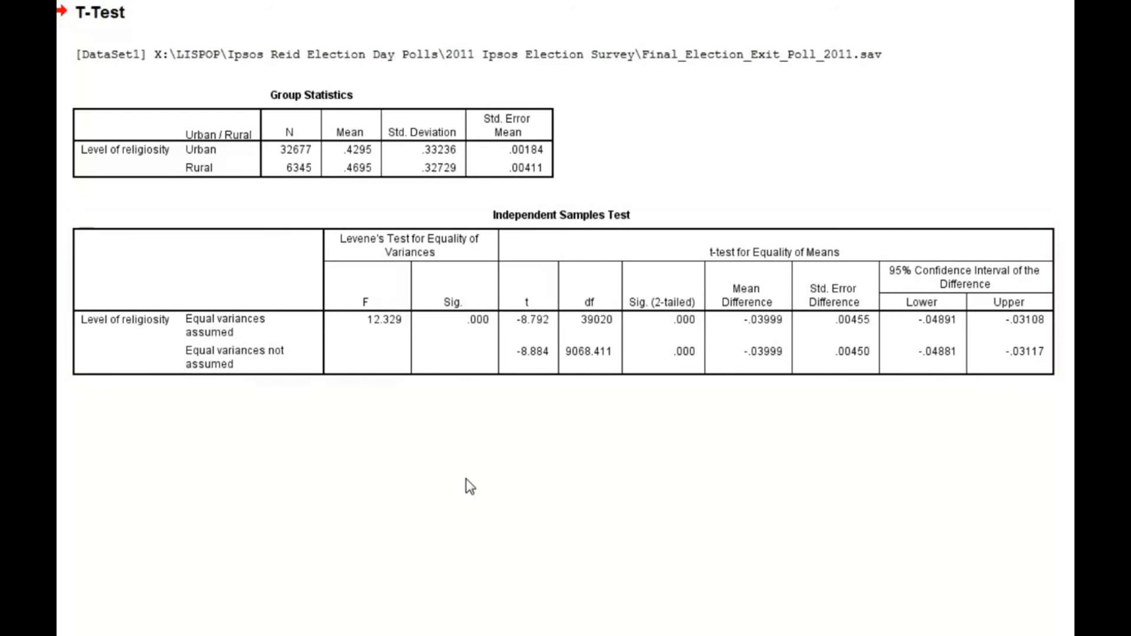
mouse_move(467, 487)
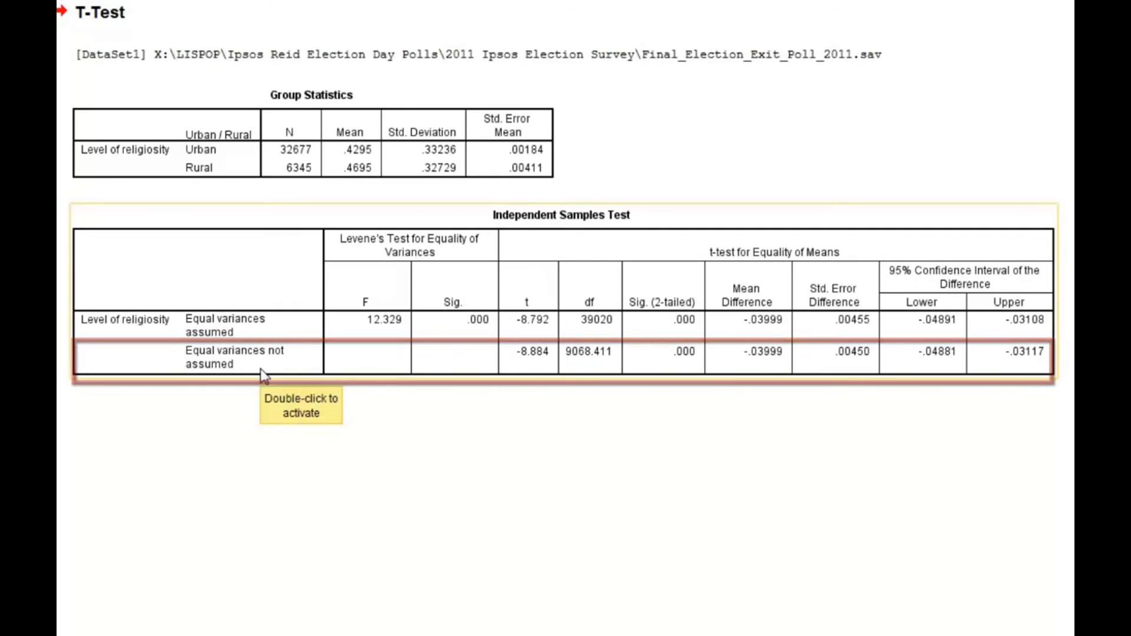
left_click(263, 373)
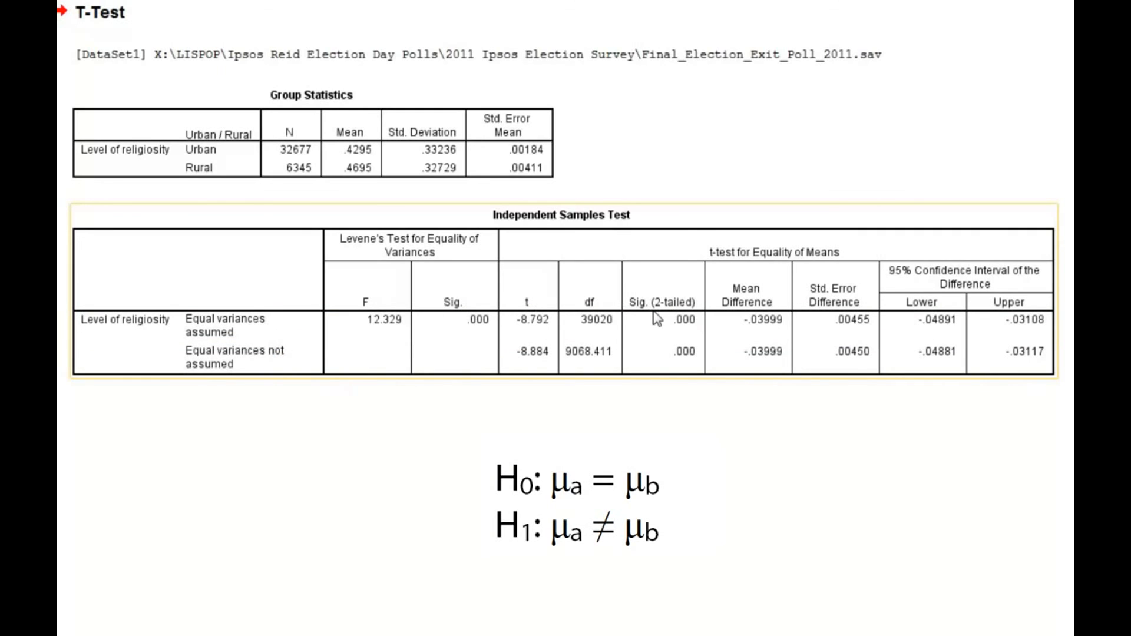
mouse_move(656, 318)
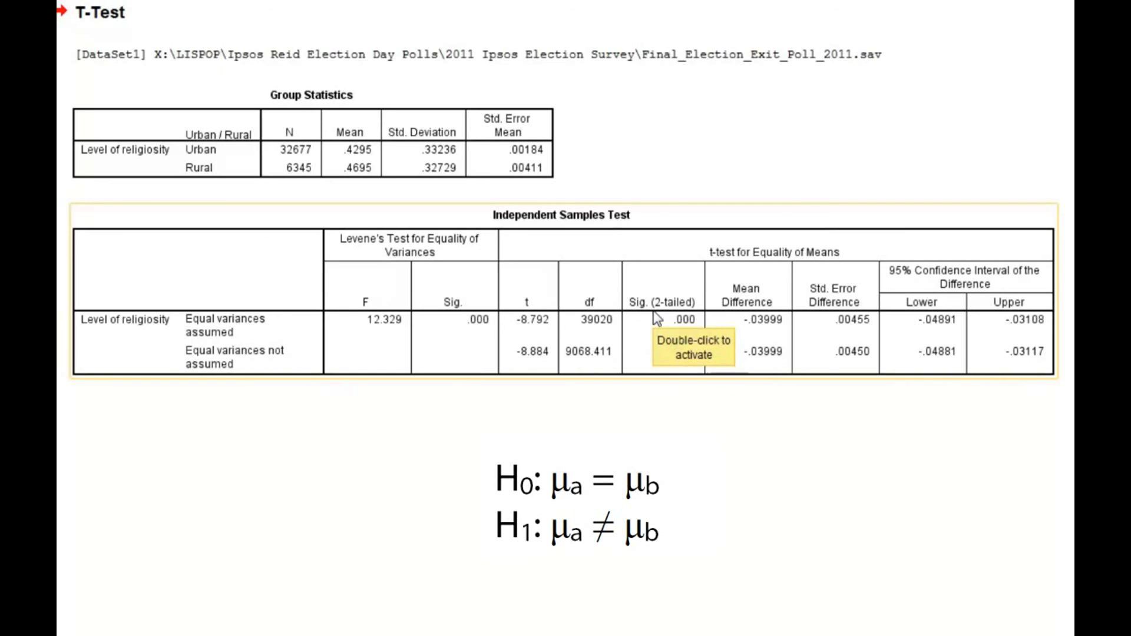
mouse_move(791, 274)
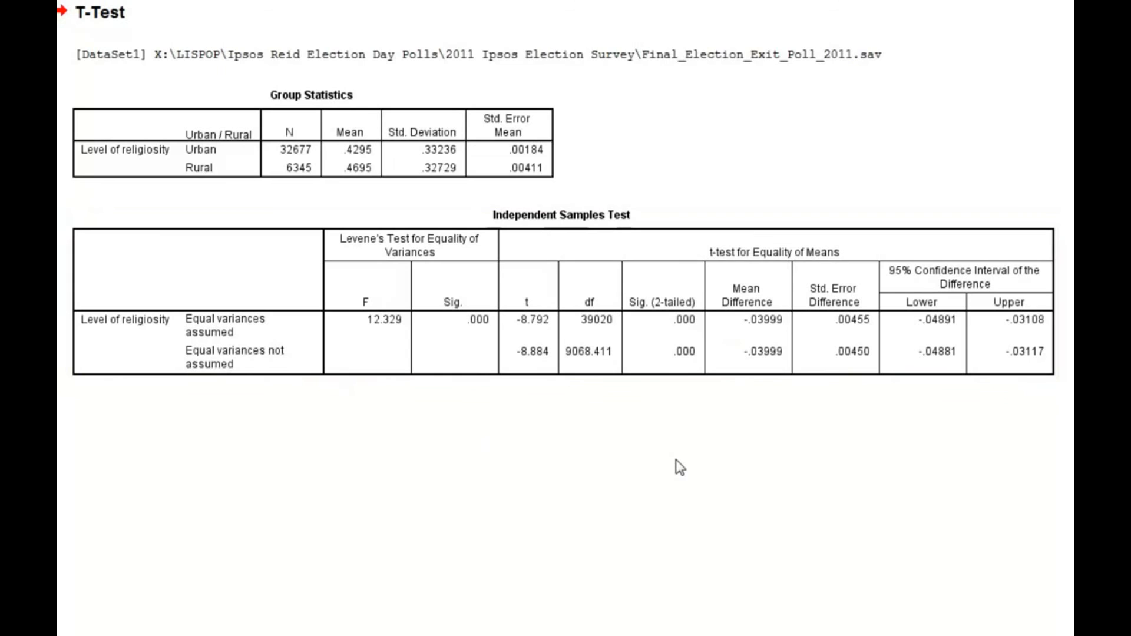
left_click(748, 294)
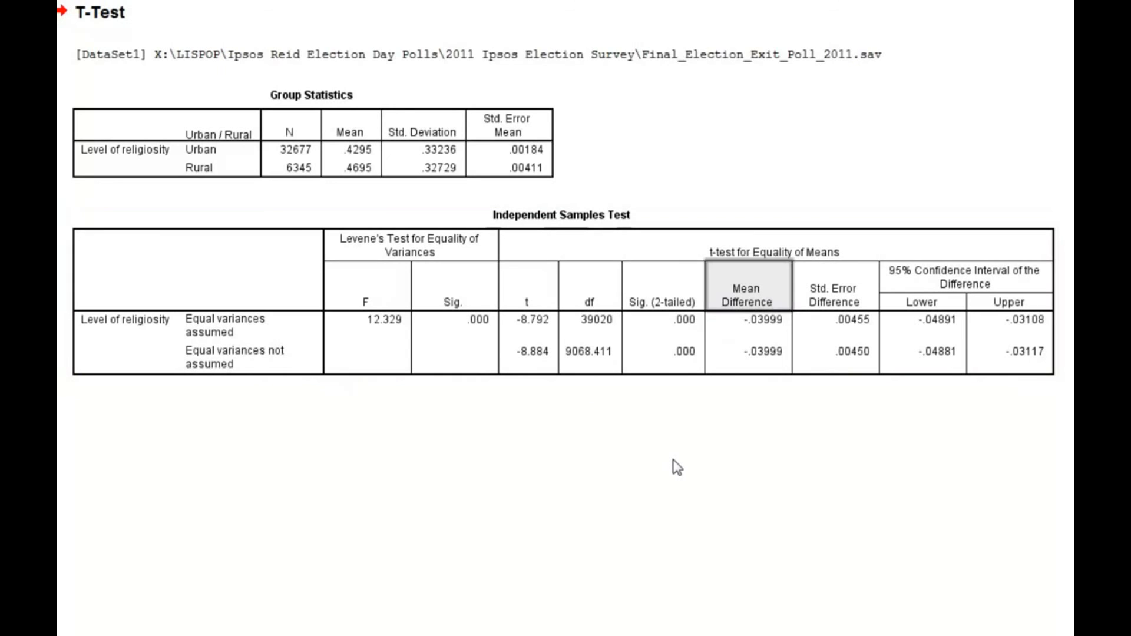
left_click(746, 295)
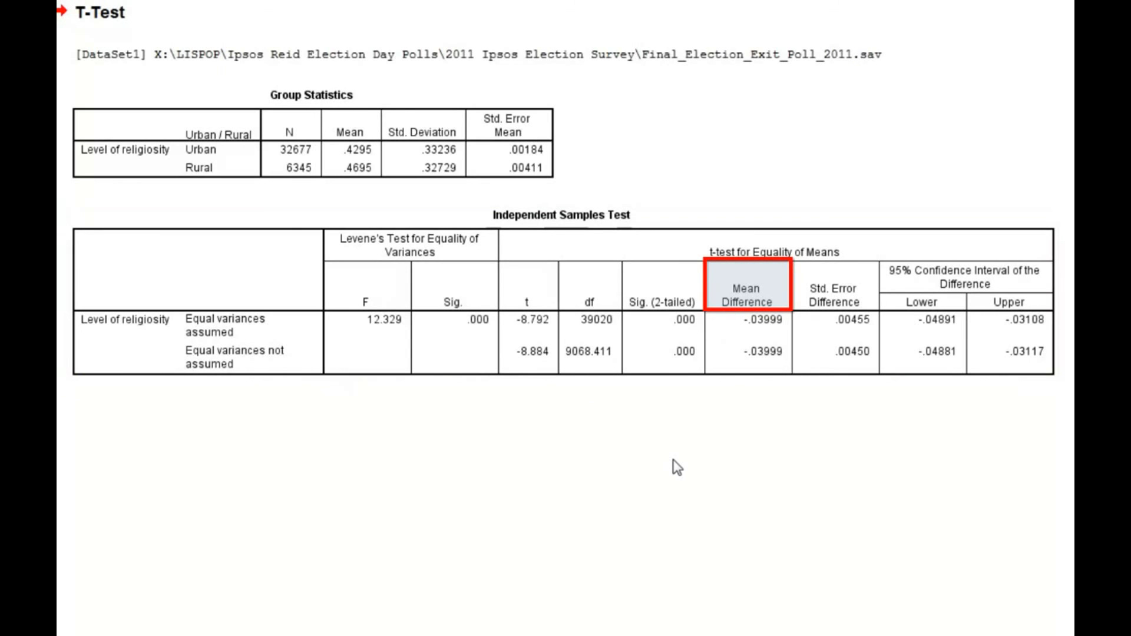
left_click(748, 292)
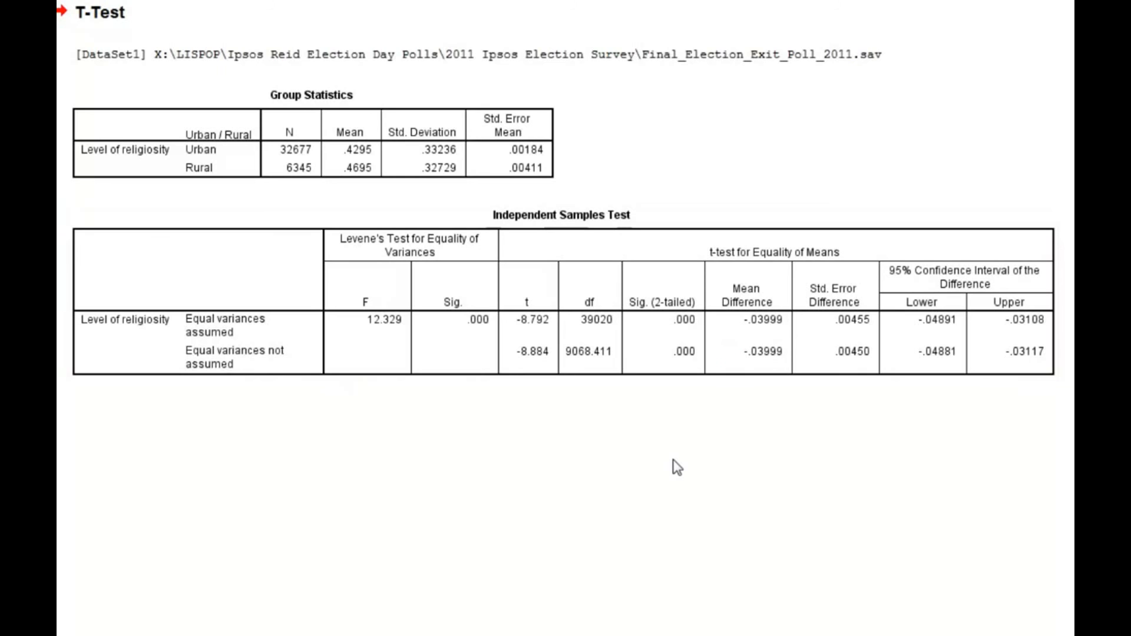
left_click(529, 286)
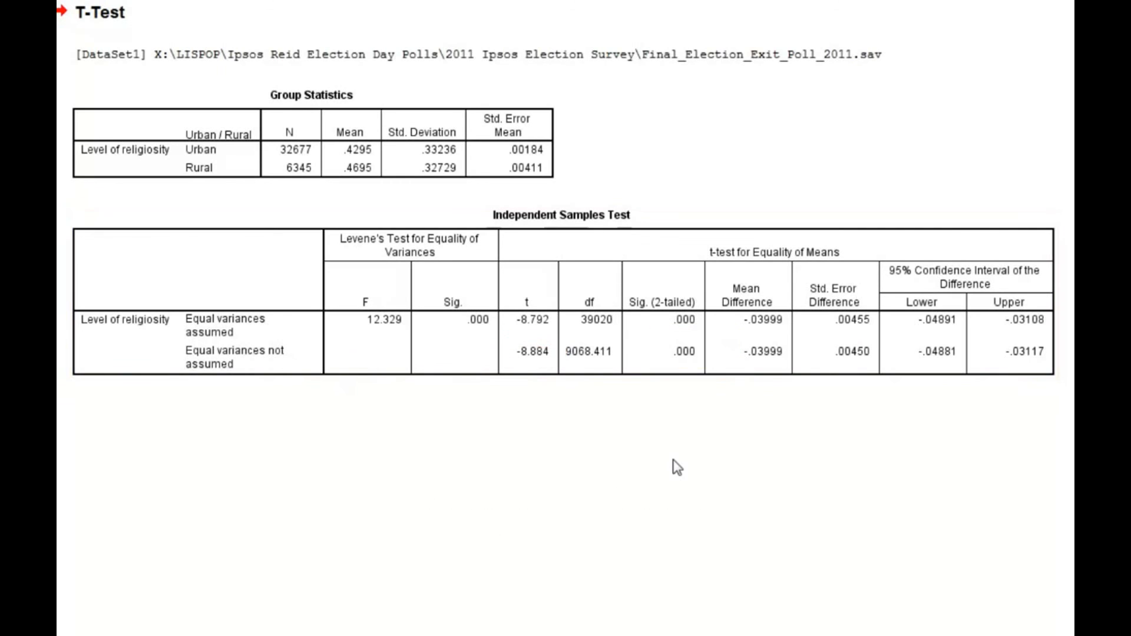
left_click(660, 302)
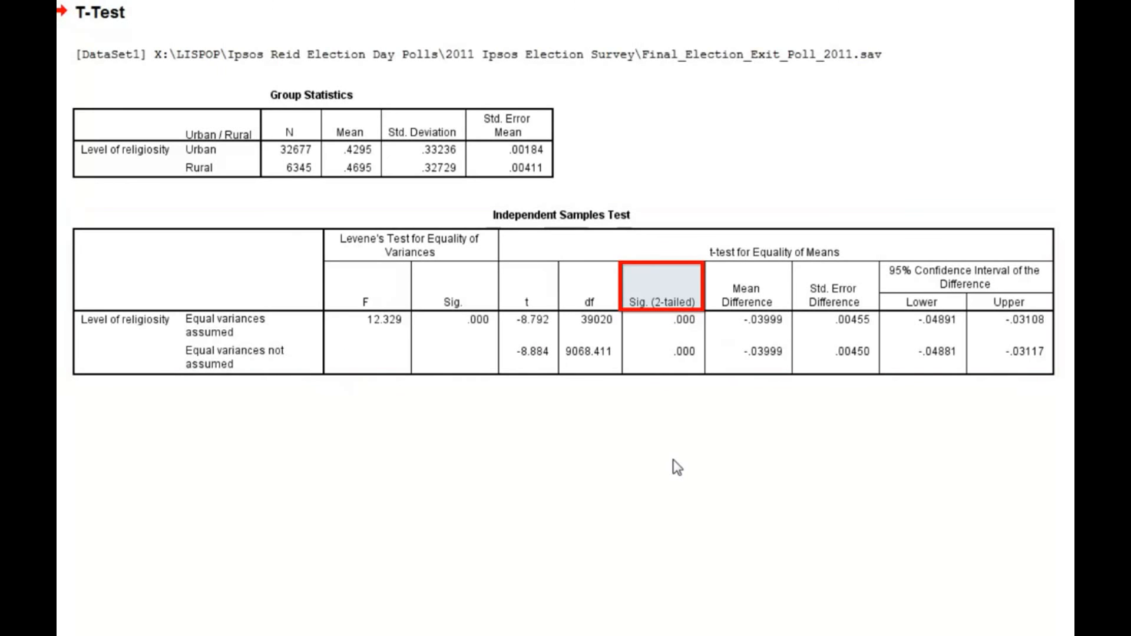
mouse_move(665, 435)
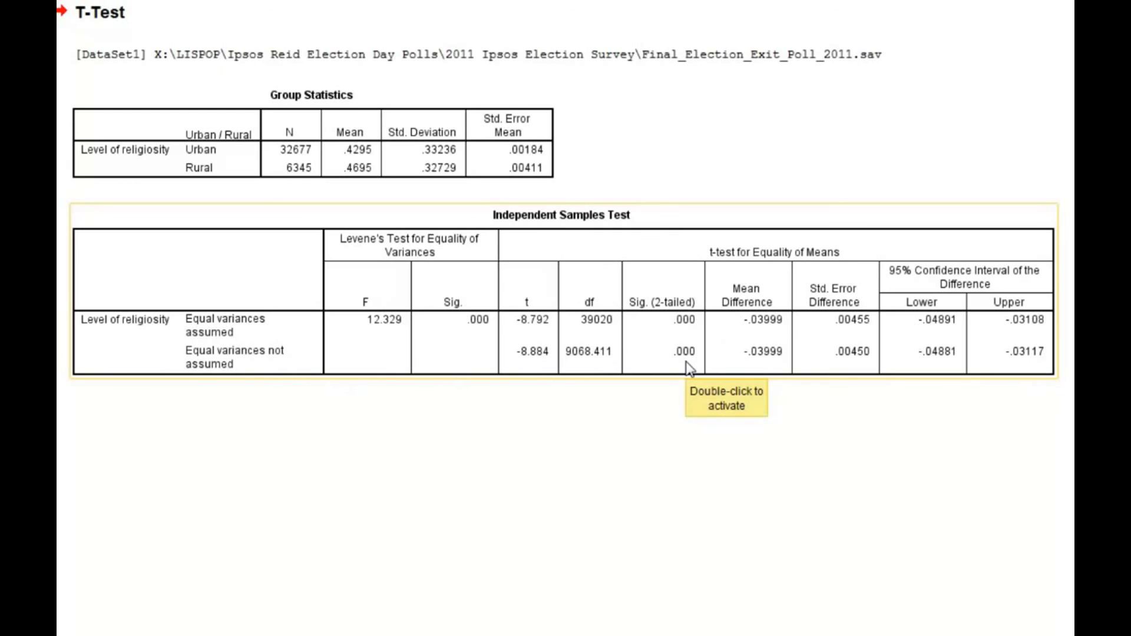
left_click(678, 351)
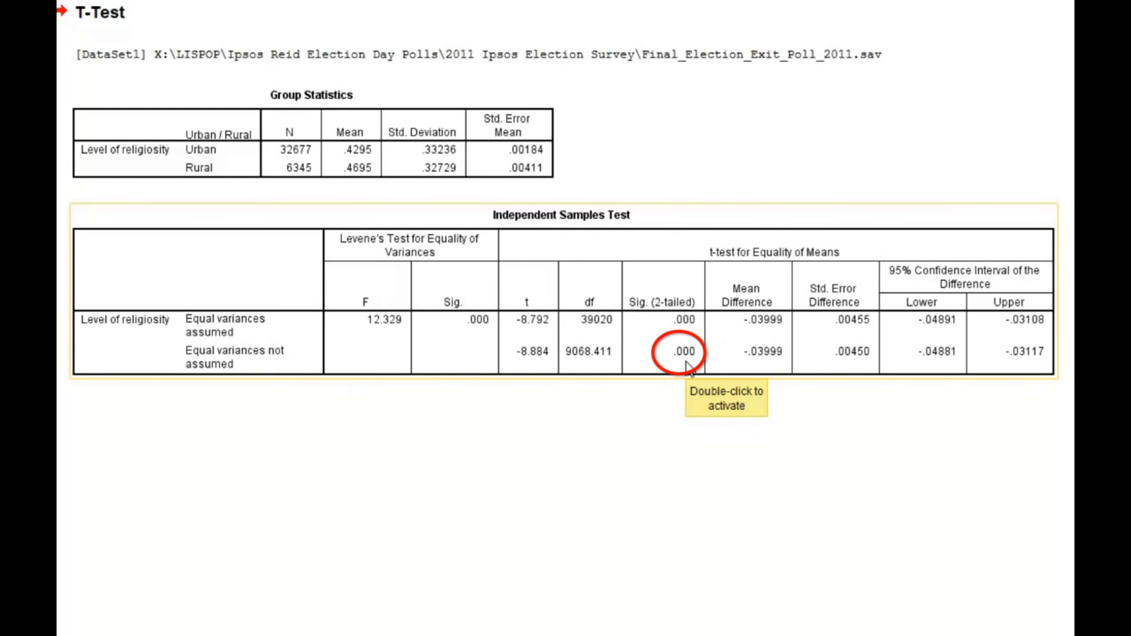
mouse_move(678, 418)
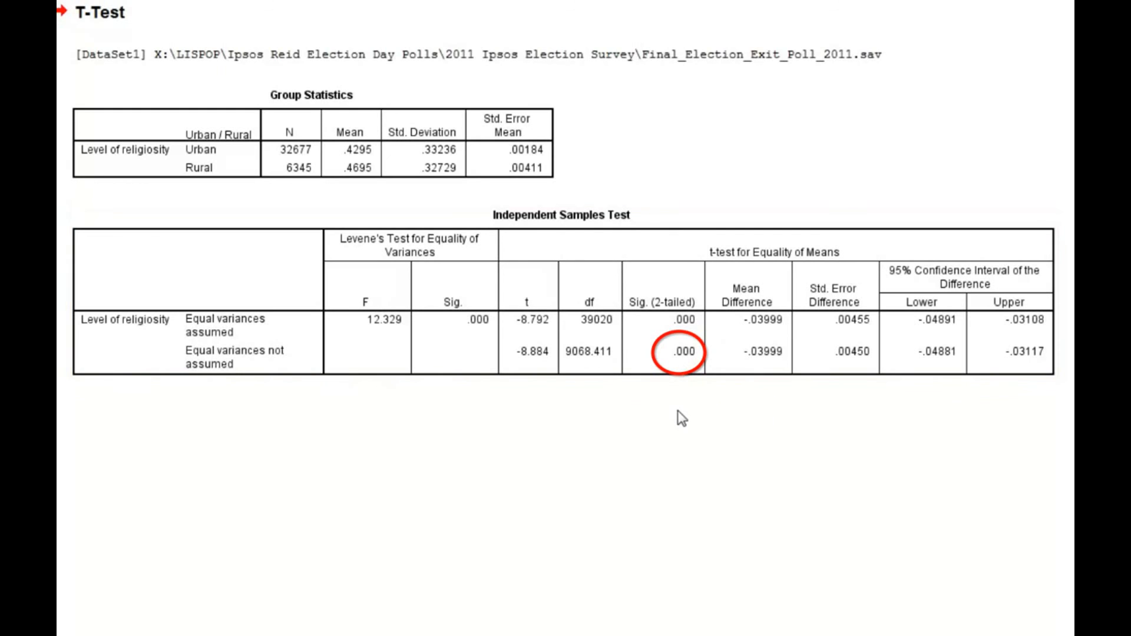